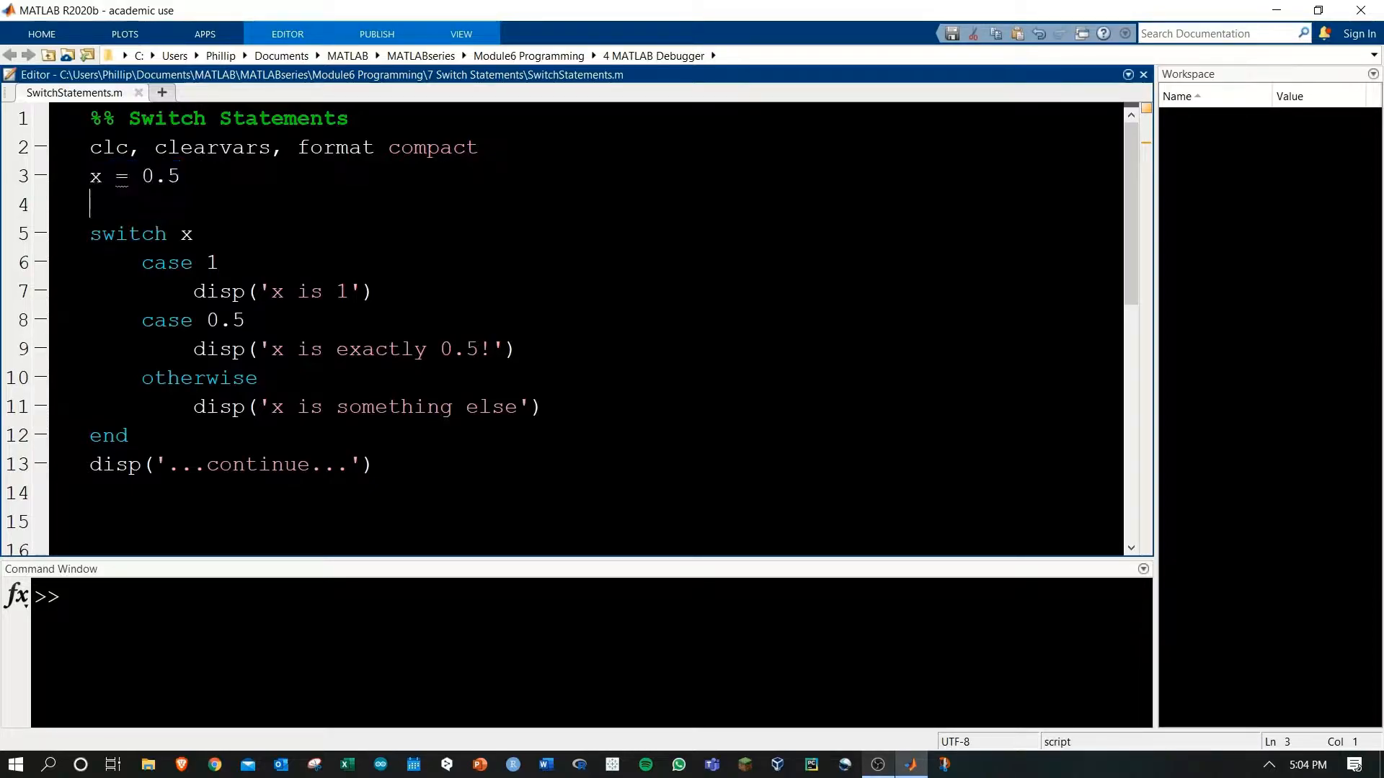
# - Walk through the numeric switch: case values 1 and 0.5, the otherwise branch, and the x = 0.5 assignment
pyautogui.doubleClick(127, 233)
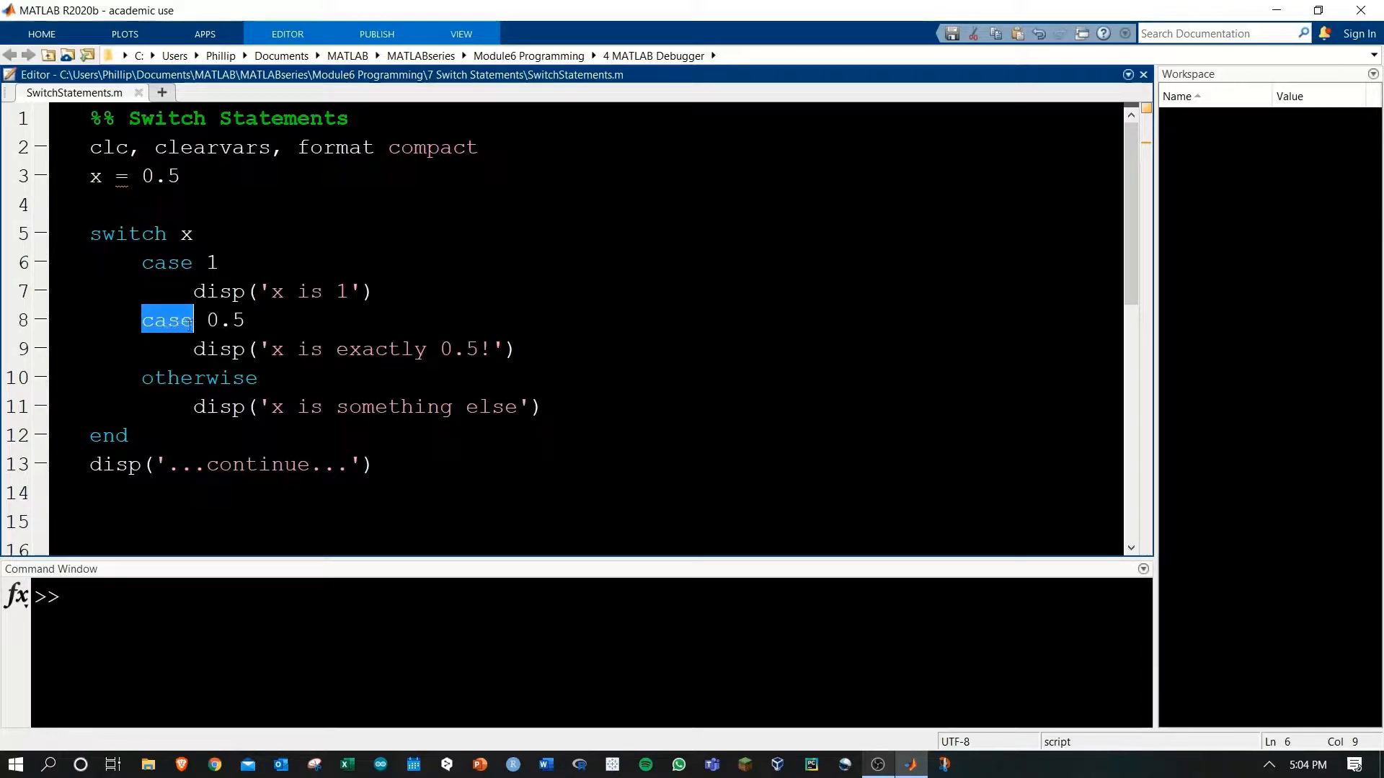
pyautogui.doubleClick(210, 263)
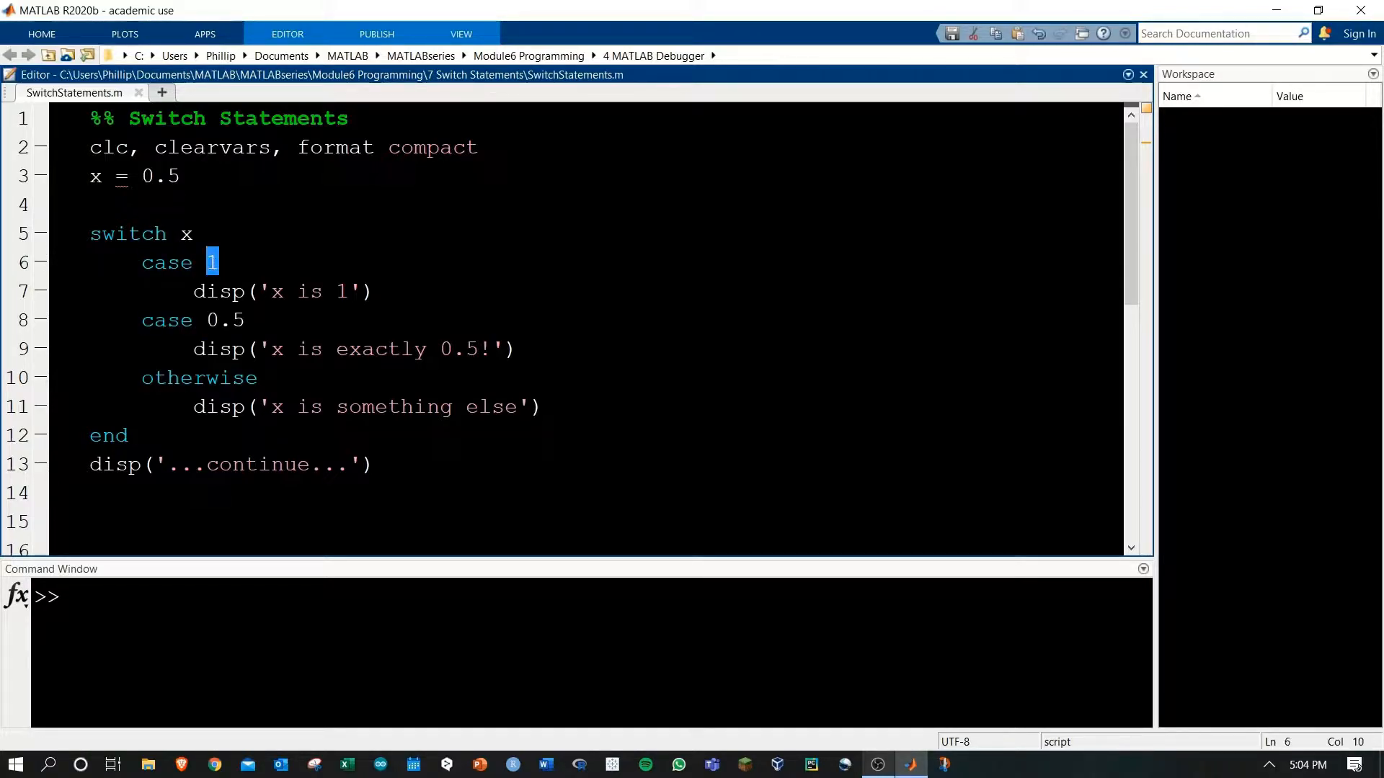
pyautogui.doubleClick(223, 320)
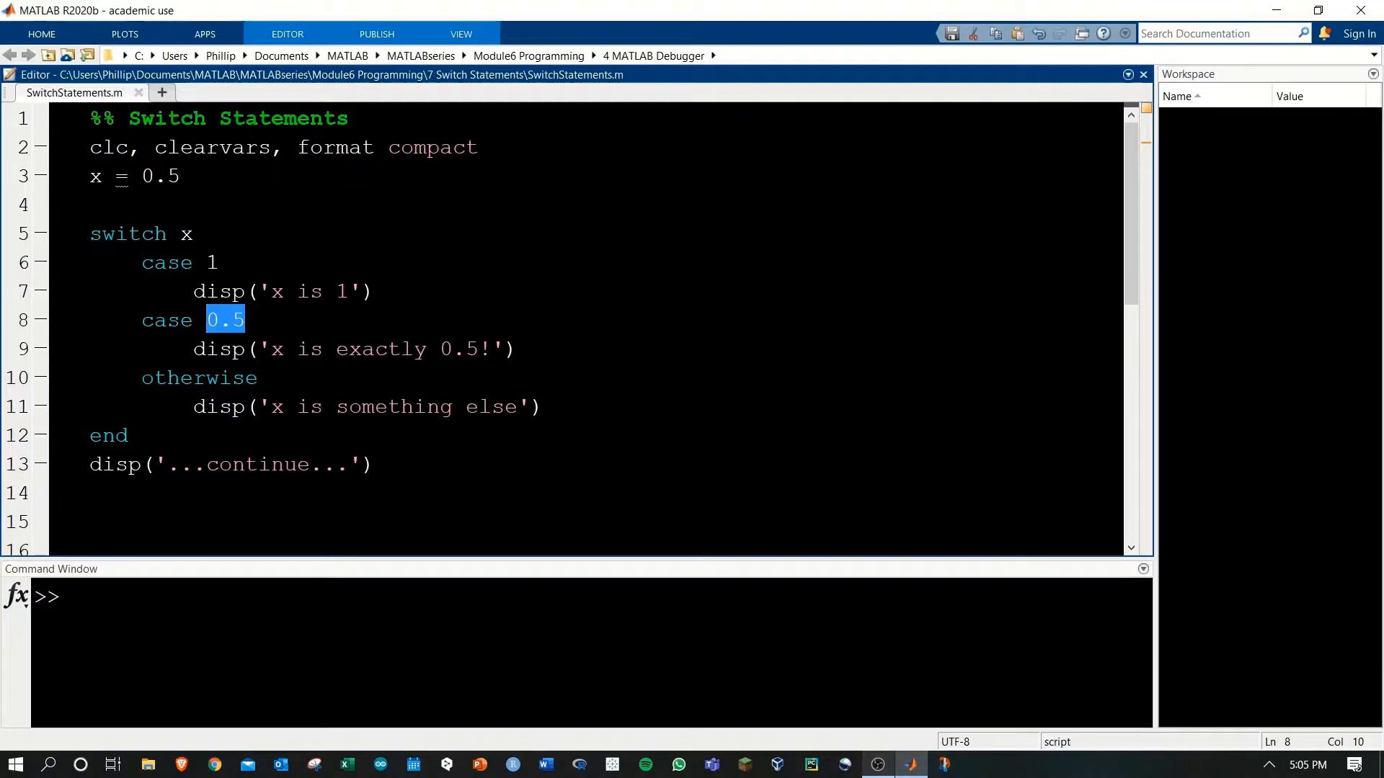
pyautogui.doubleClick(166, 262)
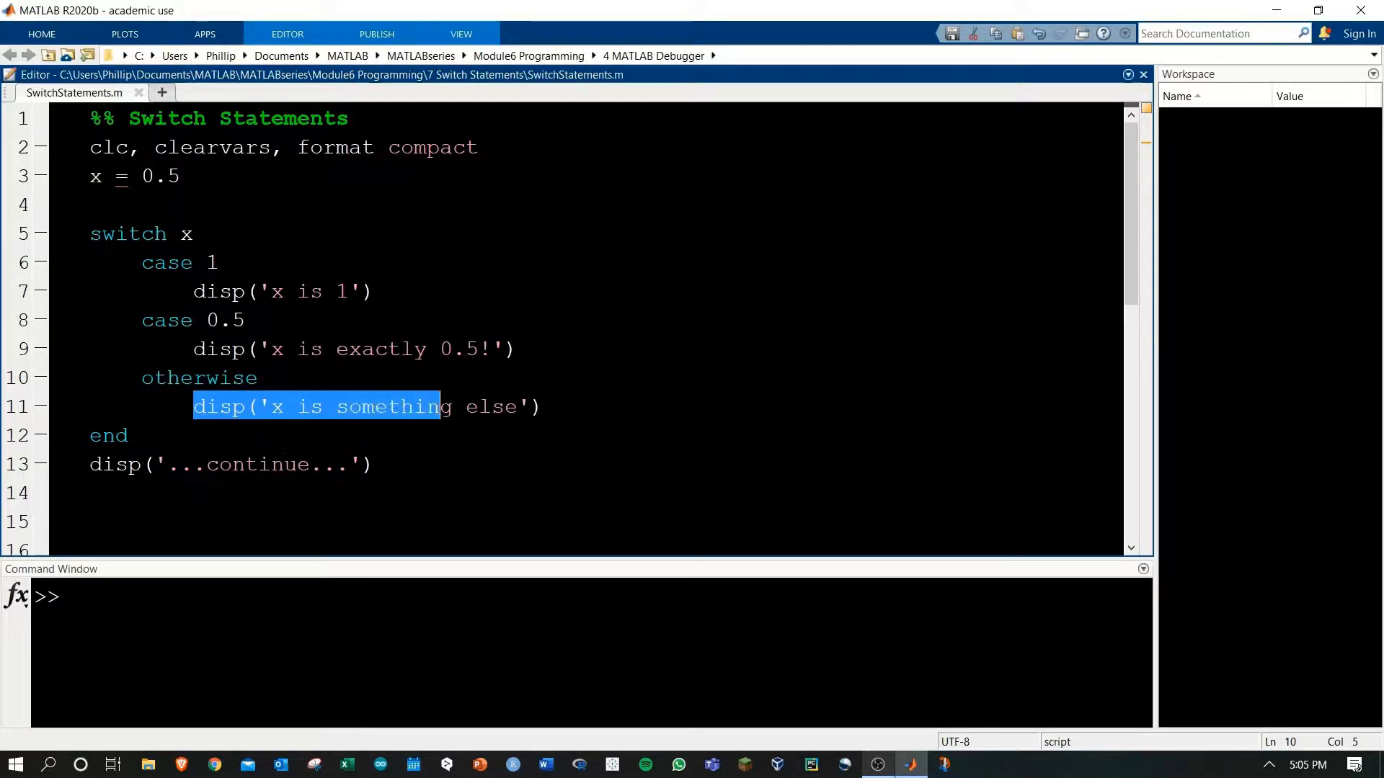
pyautogui.click(538, 406)
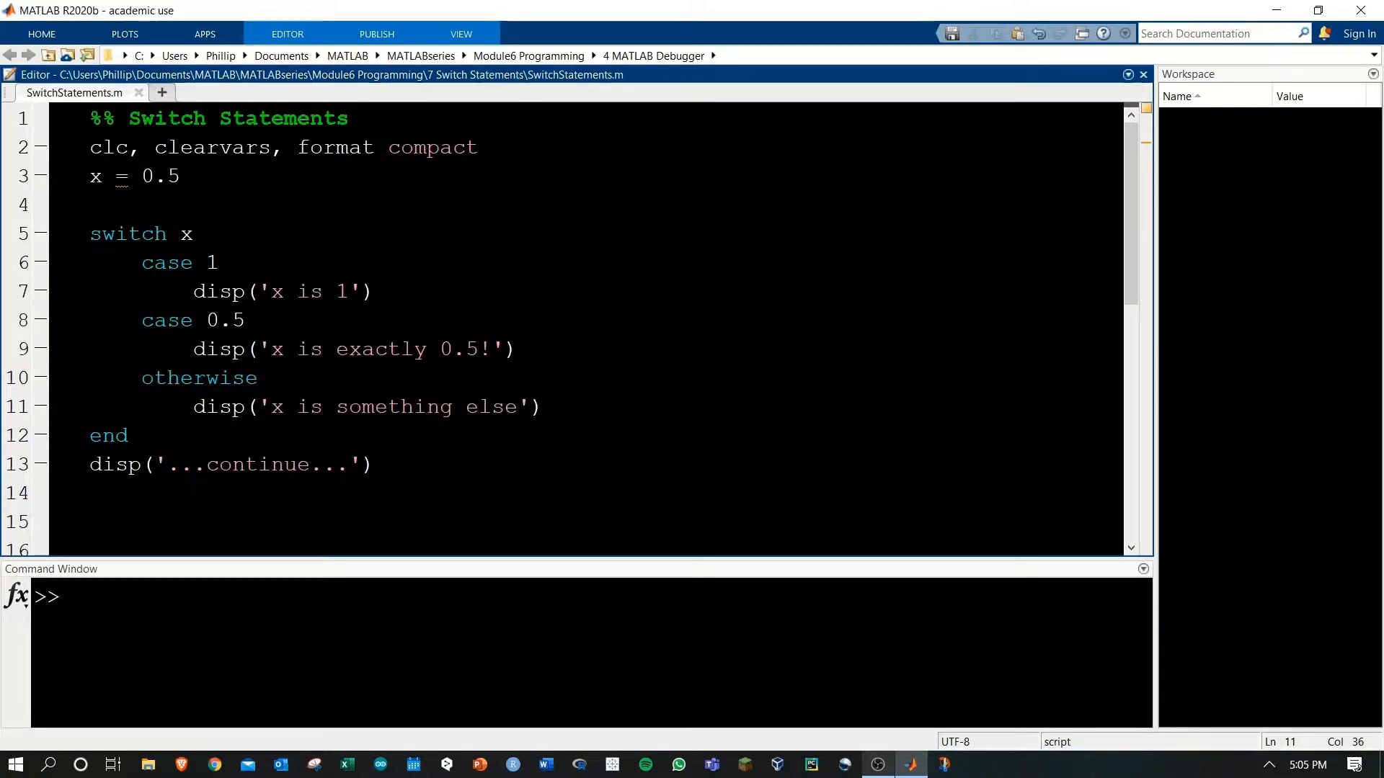
pyautogui.doubleClick(109, 435)
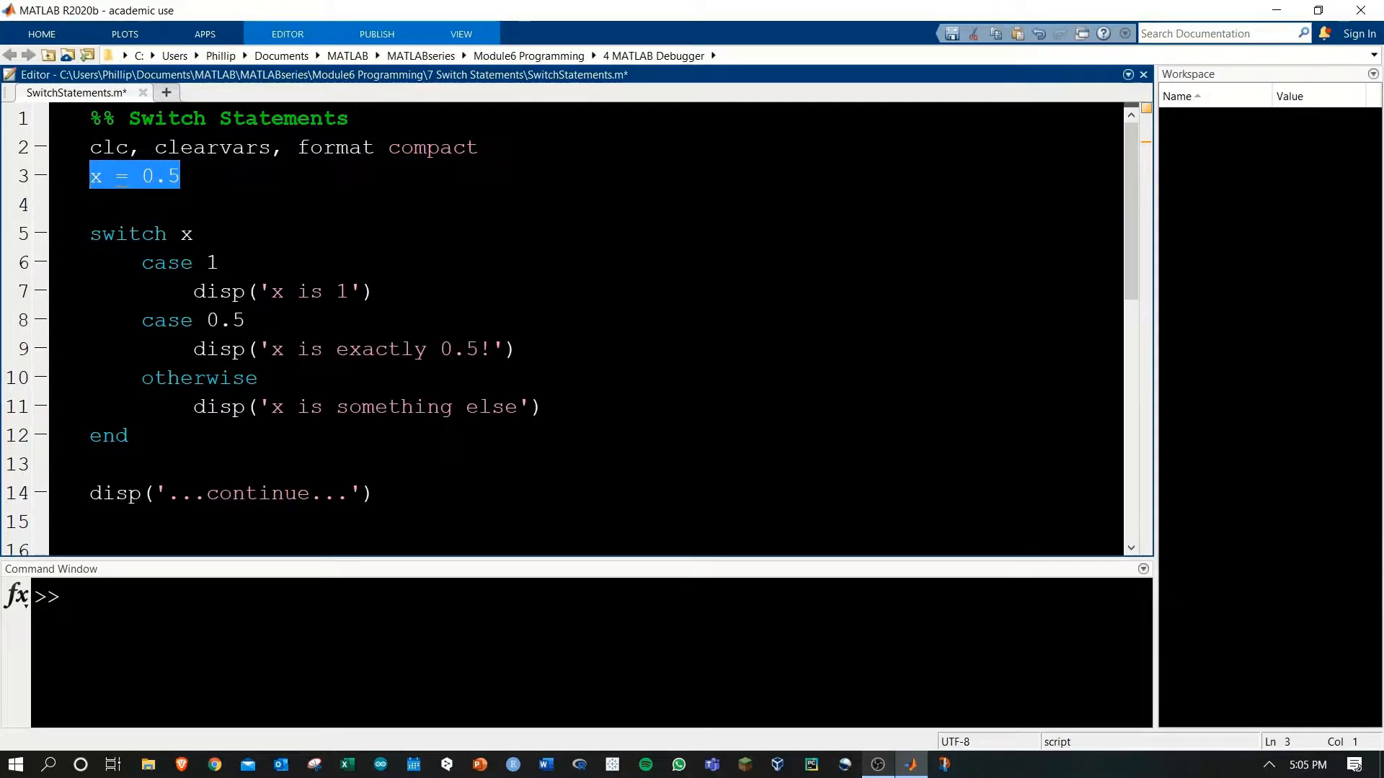
# - Run SwitchStatements.m with x = 0.5 so the Command Window reports 'x is exactly 0.5!'
pyautogui.doubleClick(227, 320)
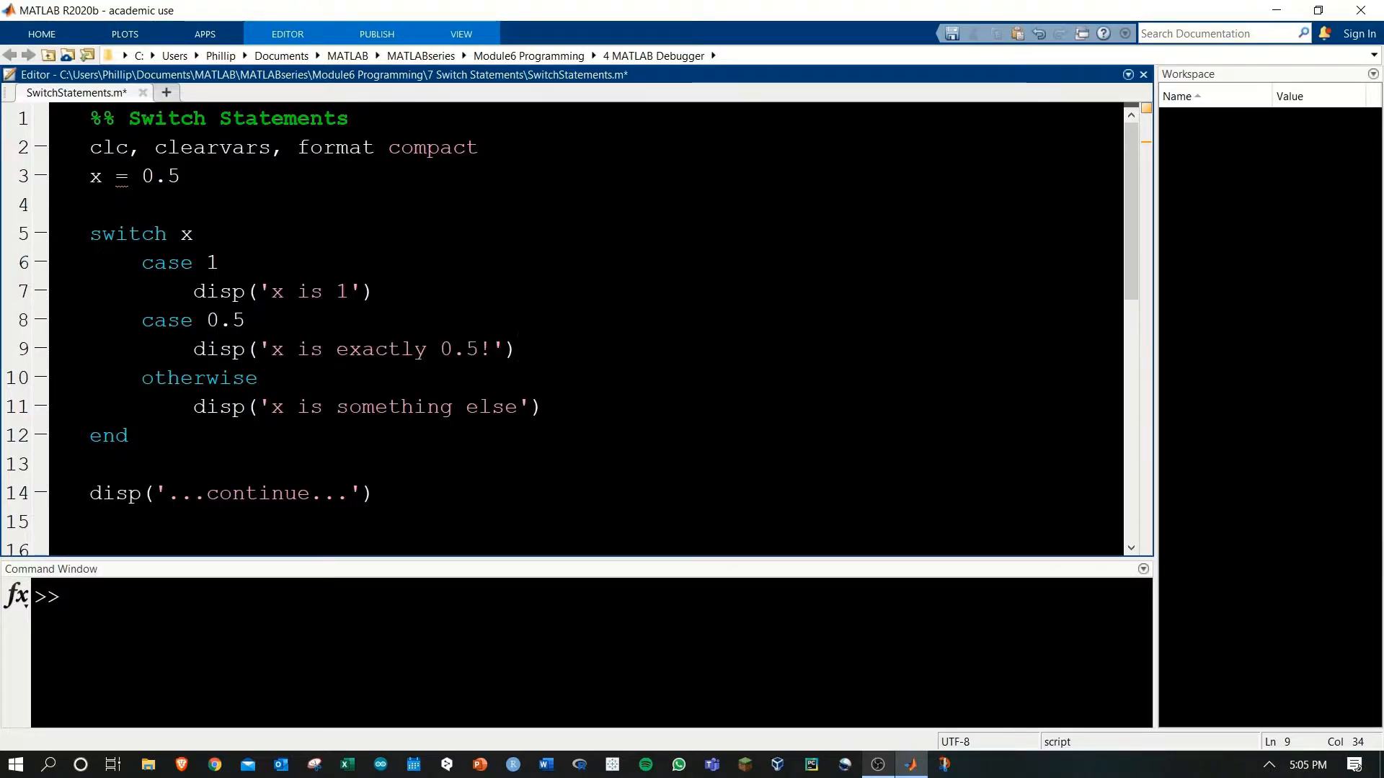
pyautogui.press('F5')
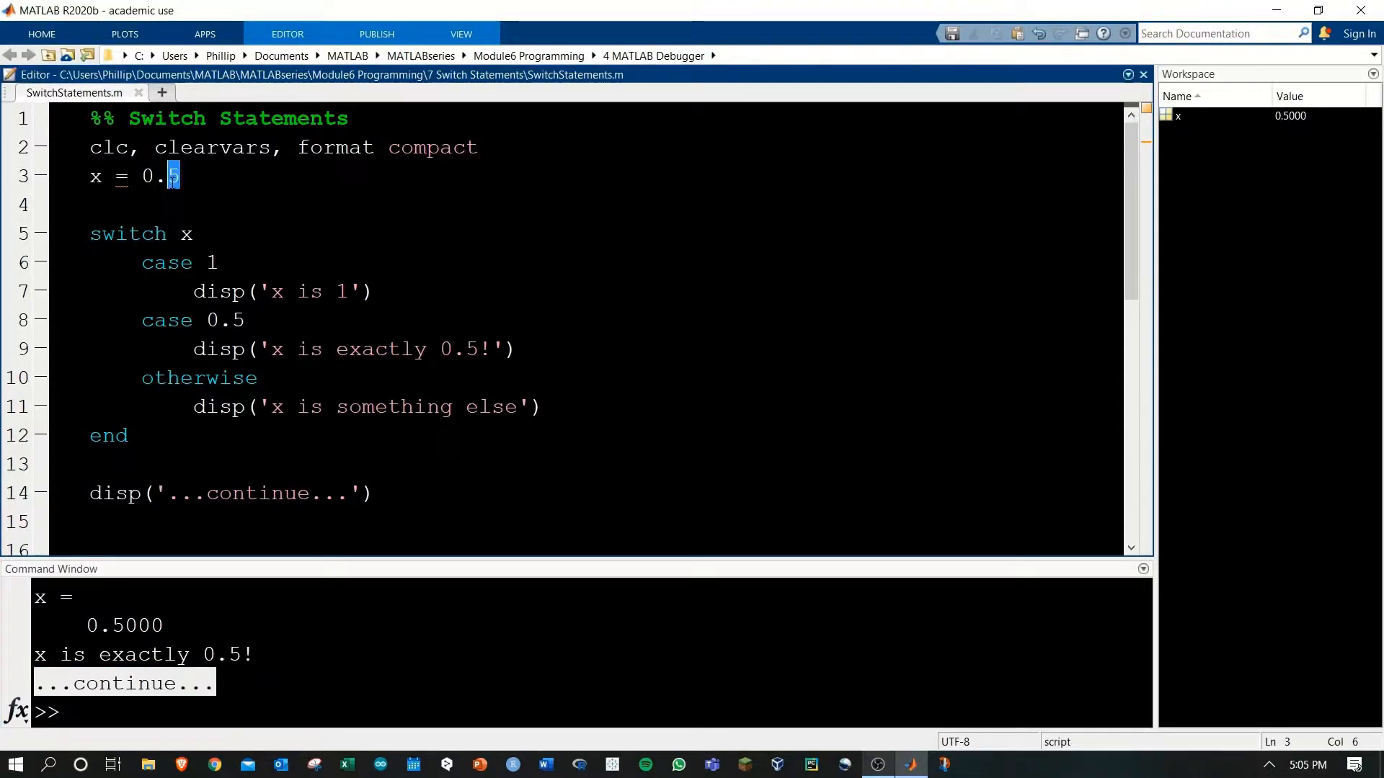
# - Change x to 50 so the otherwise branch prints 'x is something else', then move to the city section
pyautogui.write('50')
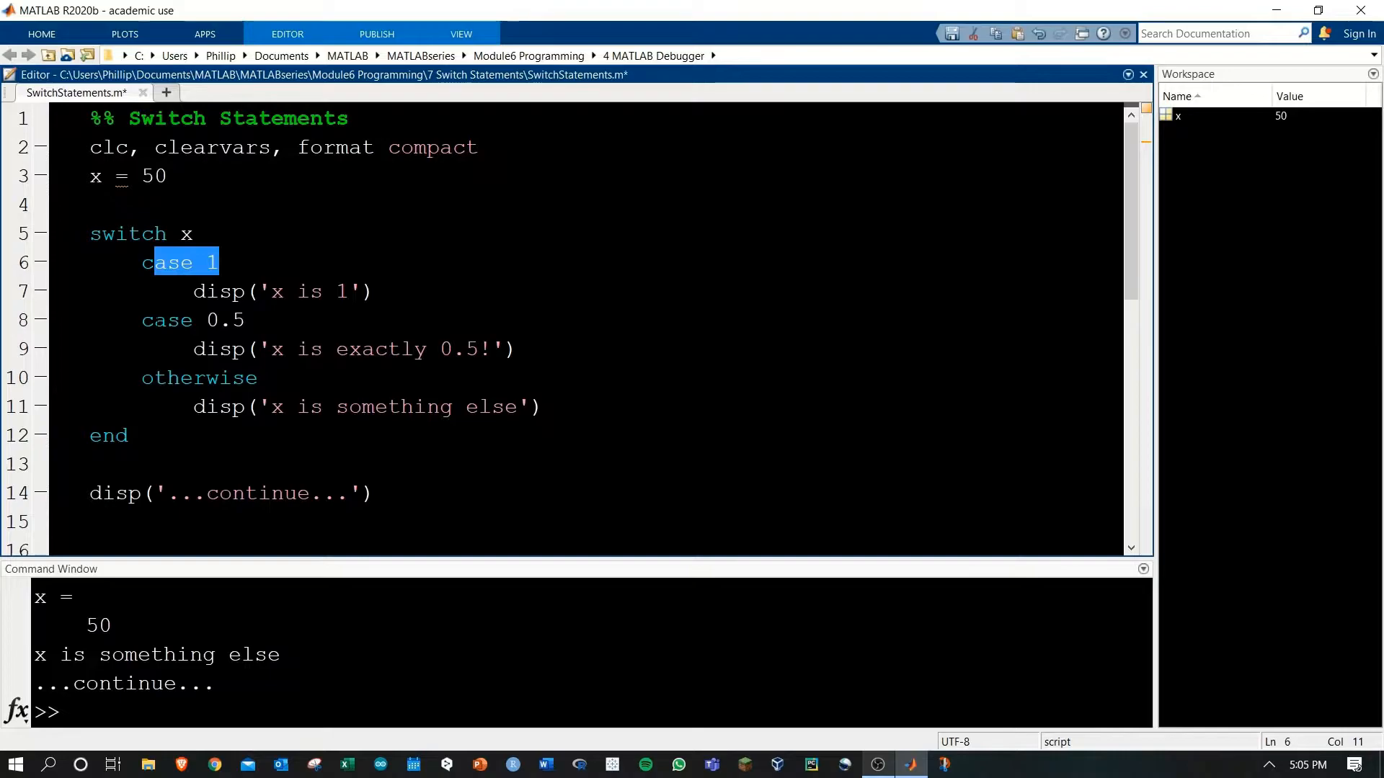
pyautogui.doubleClick(164, 378)
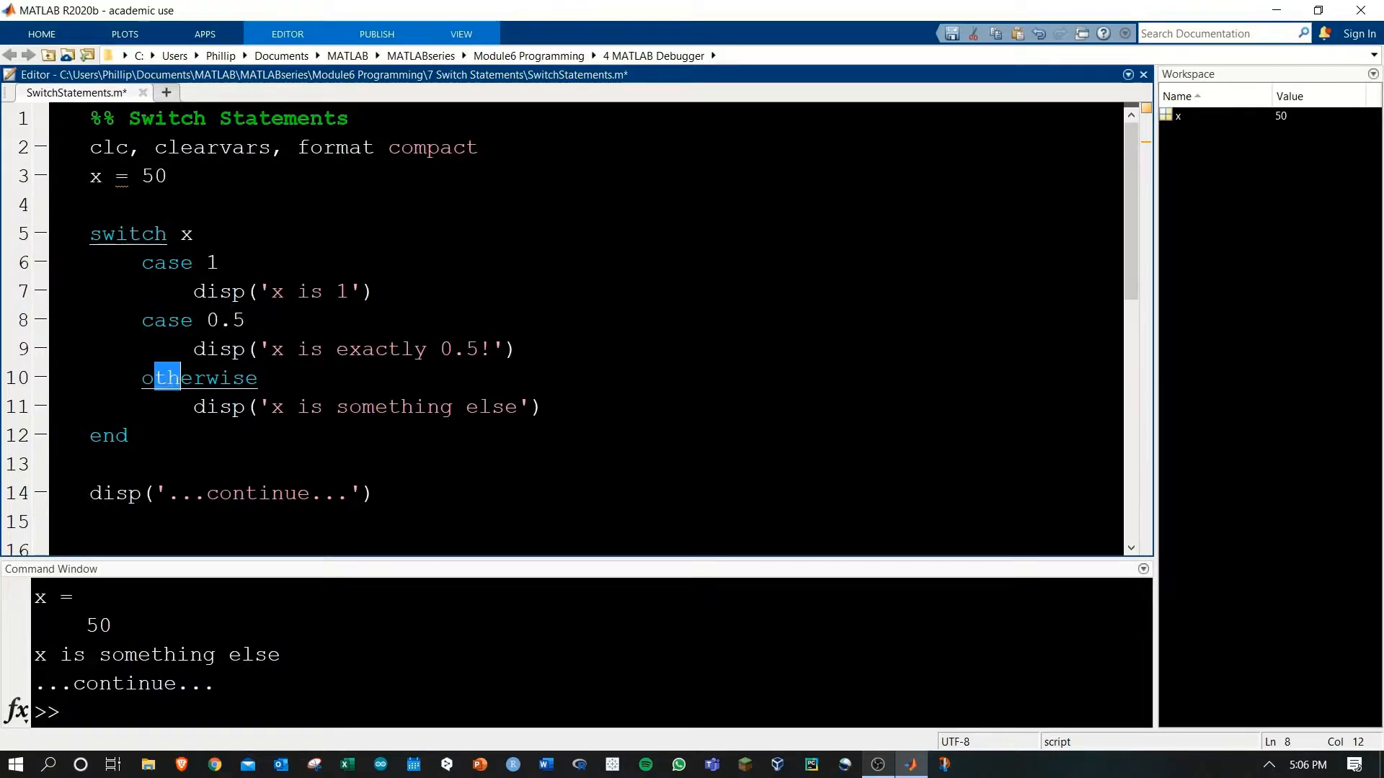
pyautogui.doubleClick(220, 378)
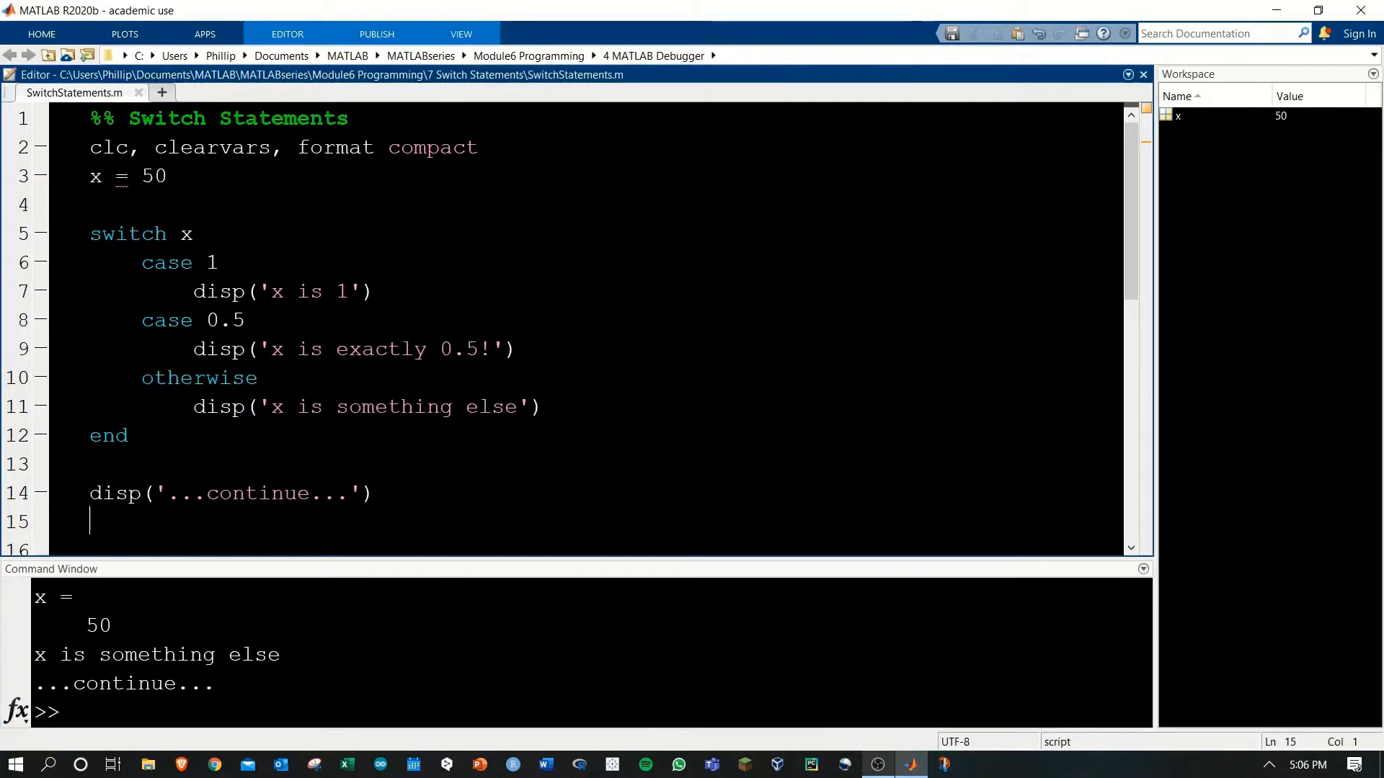
pyautogui.scroll(-3)
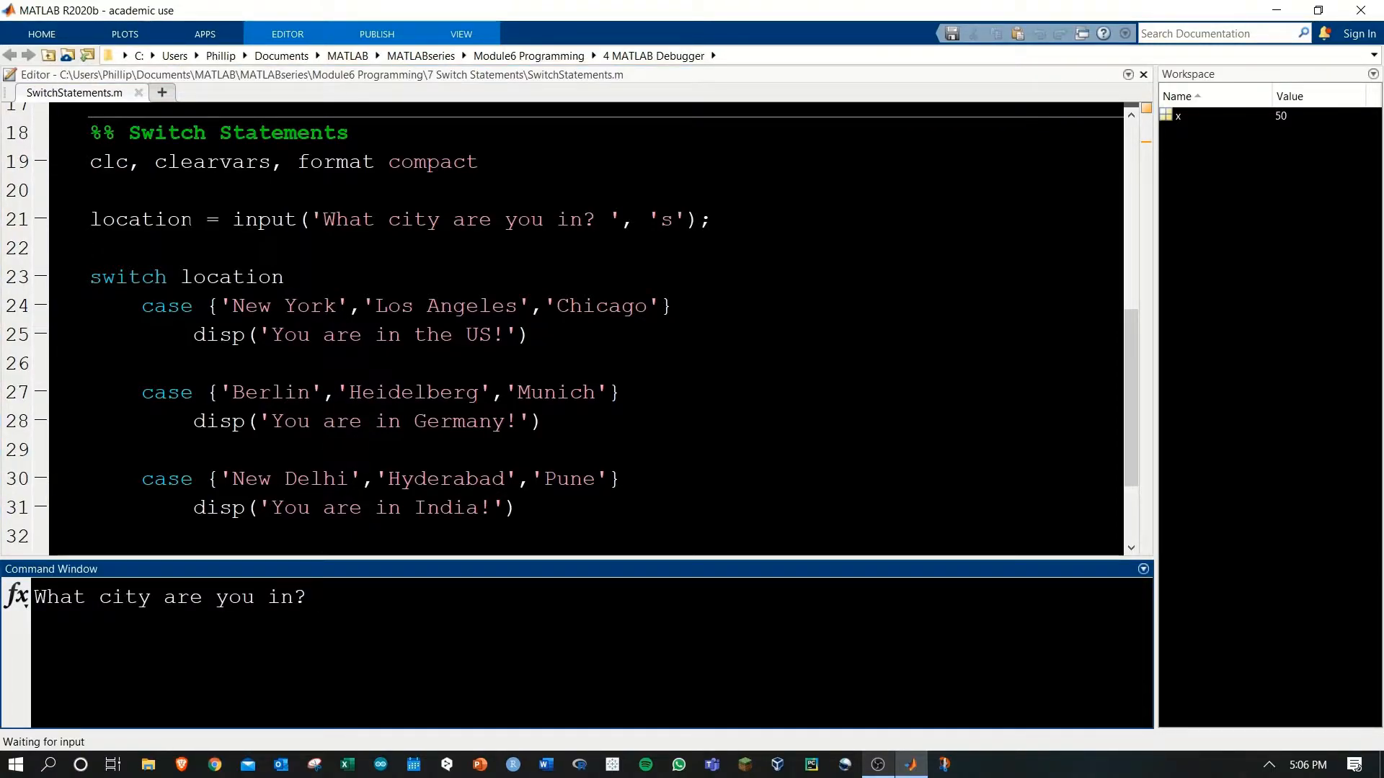
# - Review the German, US and India city case lists, then answer the city prompt with Berlin
pyautogui.doubleClick(140, 219)
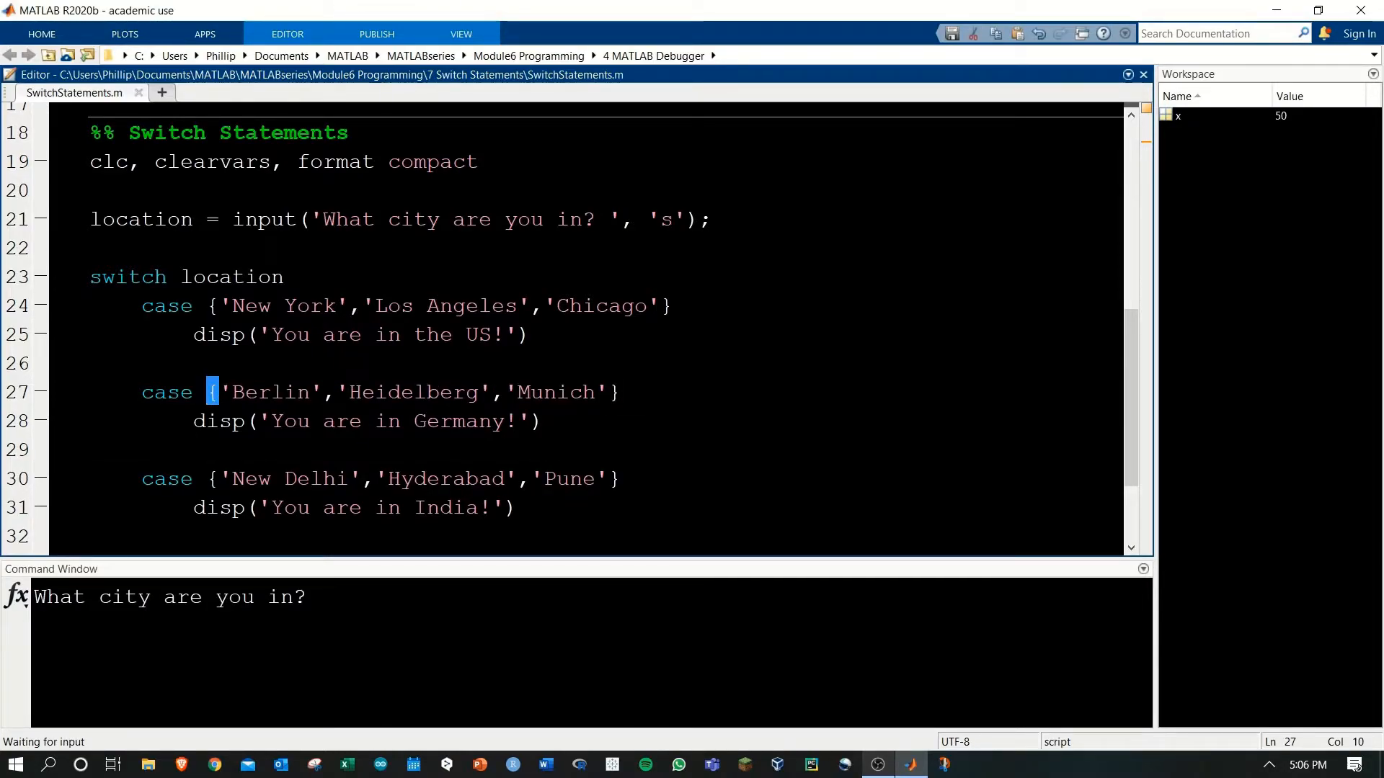
pyautogui.moveTo(219, 392); pyautogui.dragTo(557, 392)
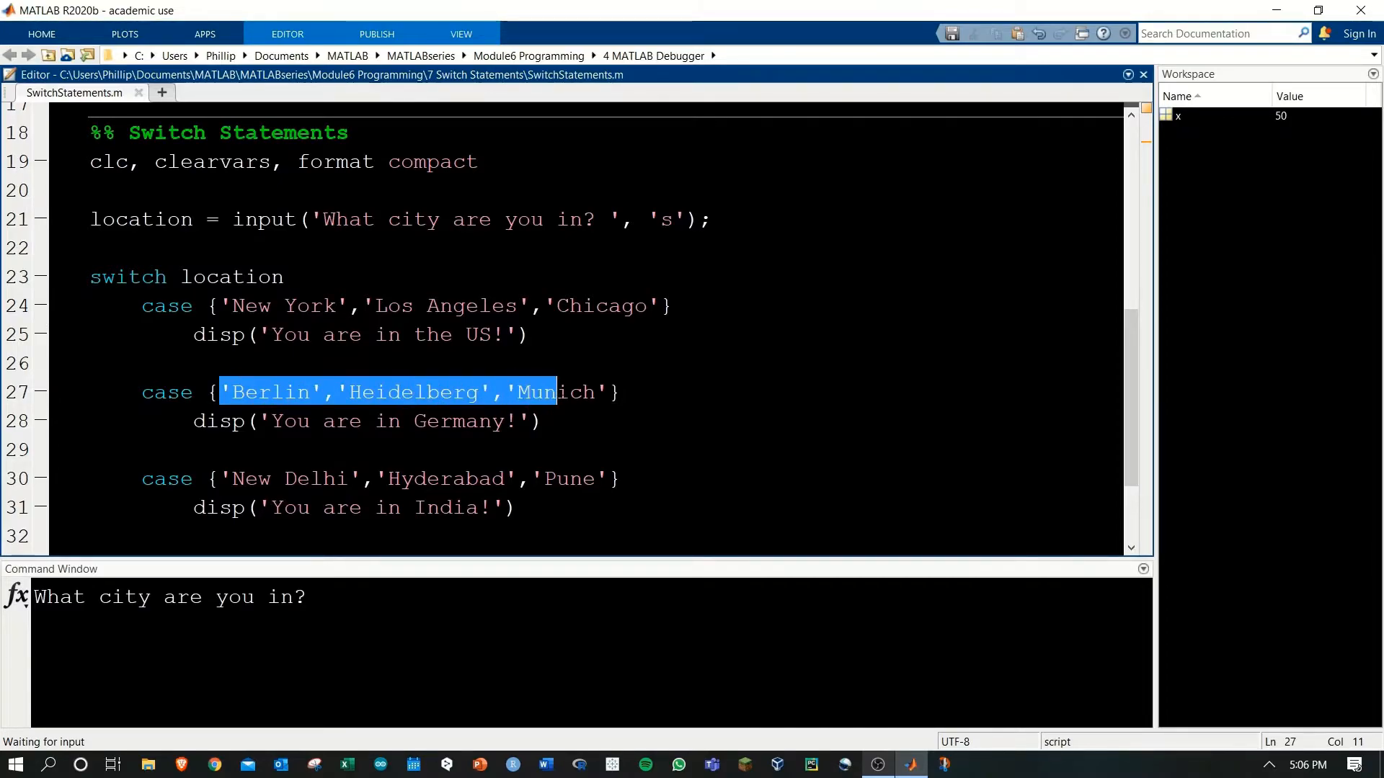
pyautogui.click(620, 392)
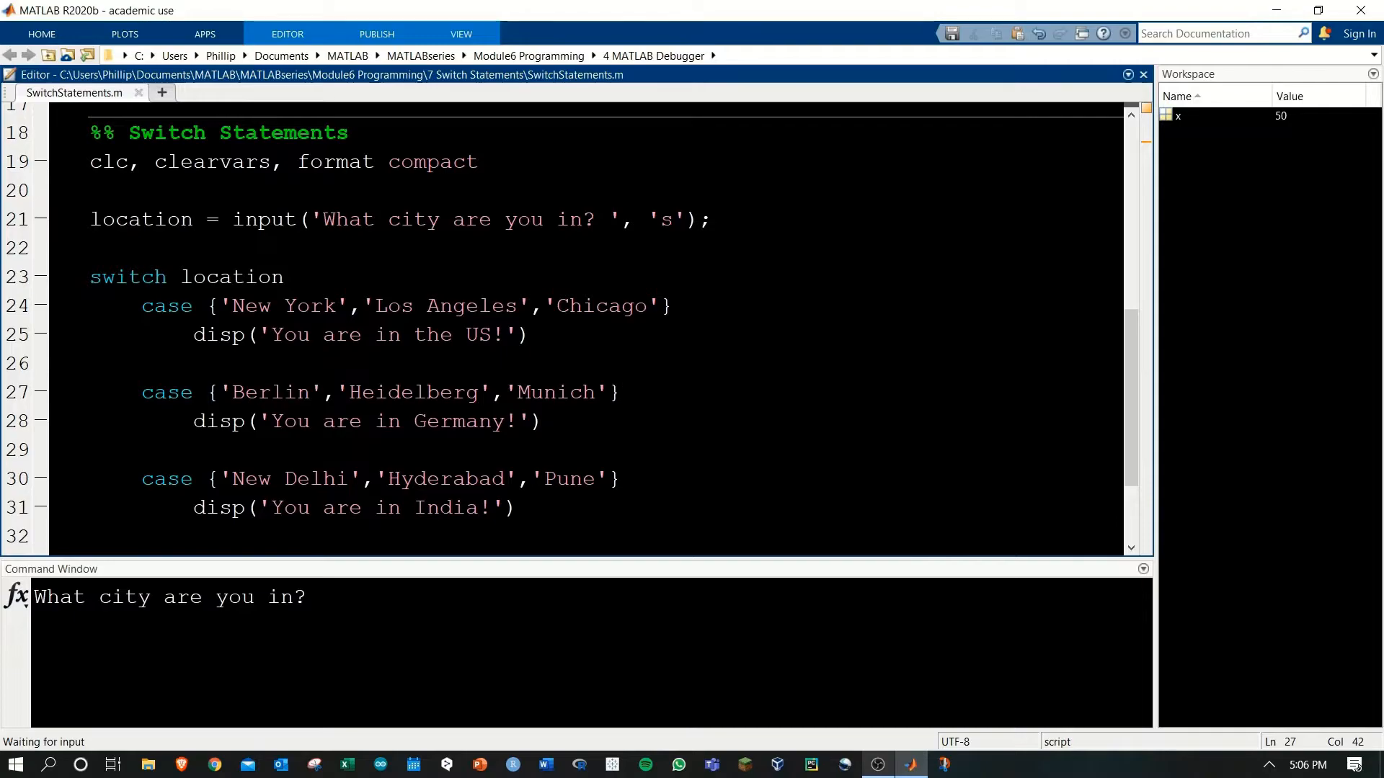
pyautogui.moveTo(206, 305); pyautogui.dragTo(310, 305)
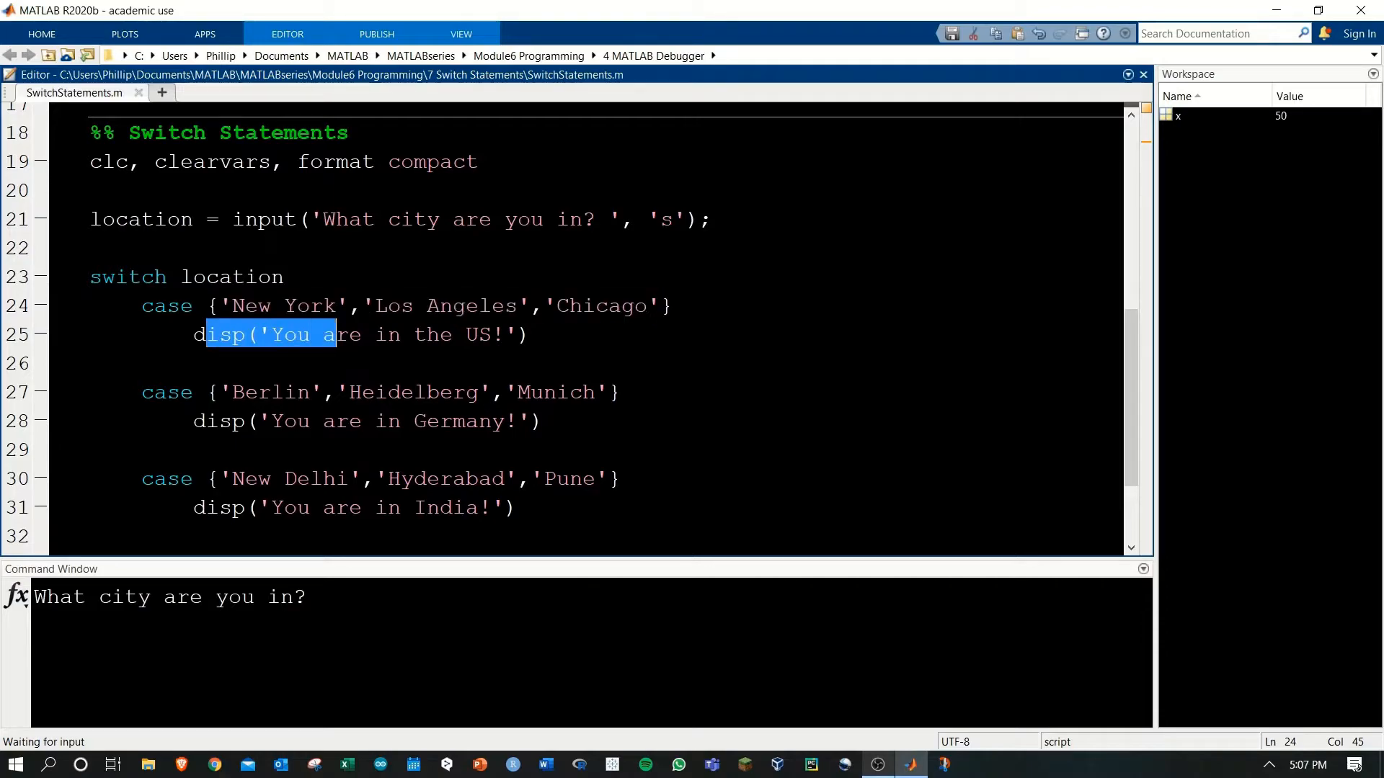
pyautogui.click(529, 333)
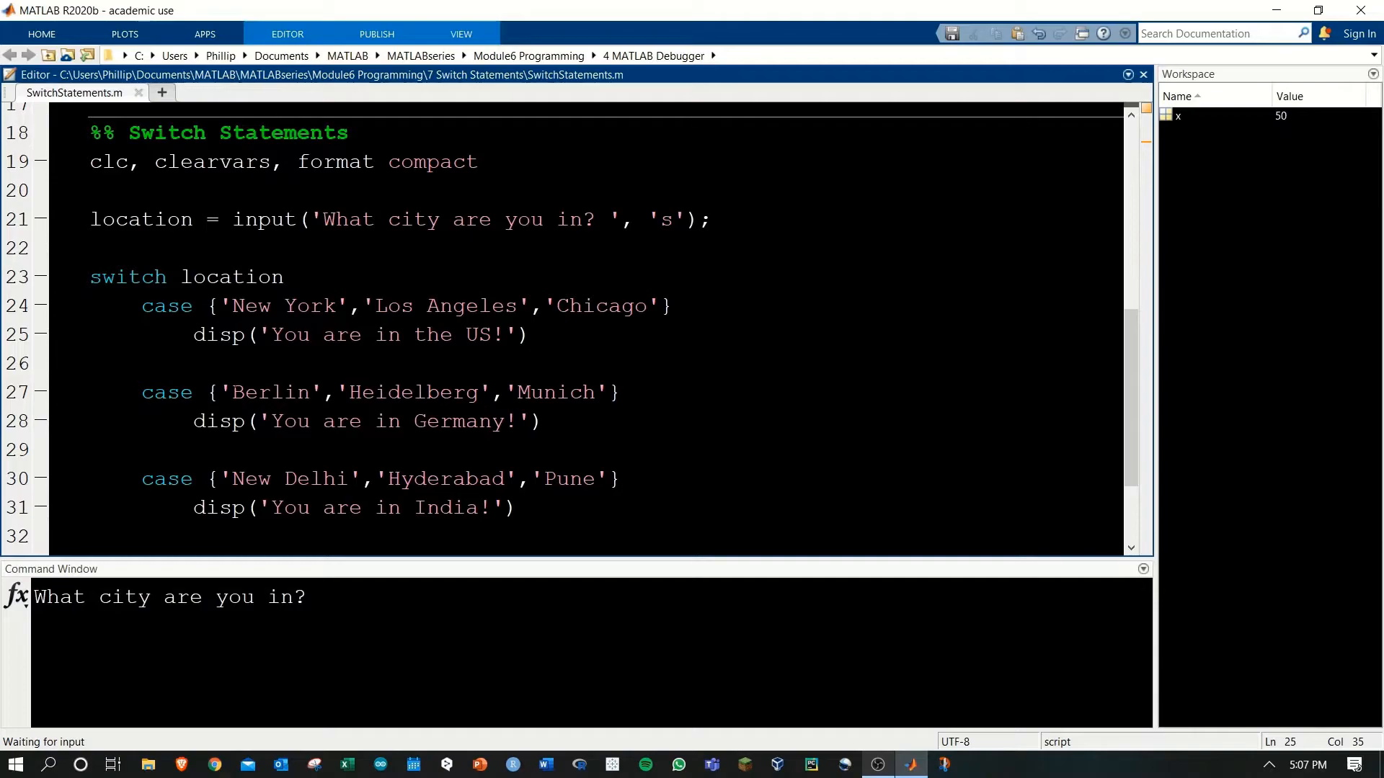
pyautogui.moveTo(218, 392); pyautogui.dragTo(554, 392)
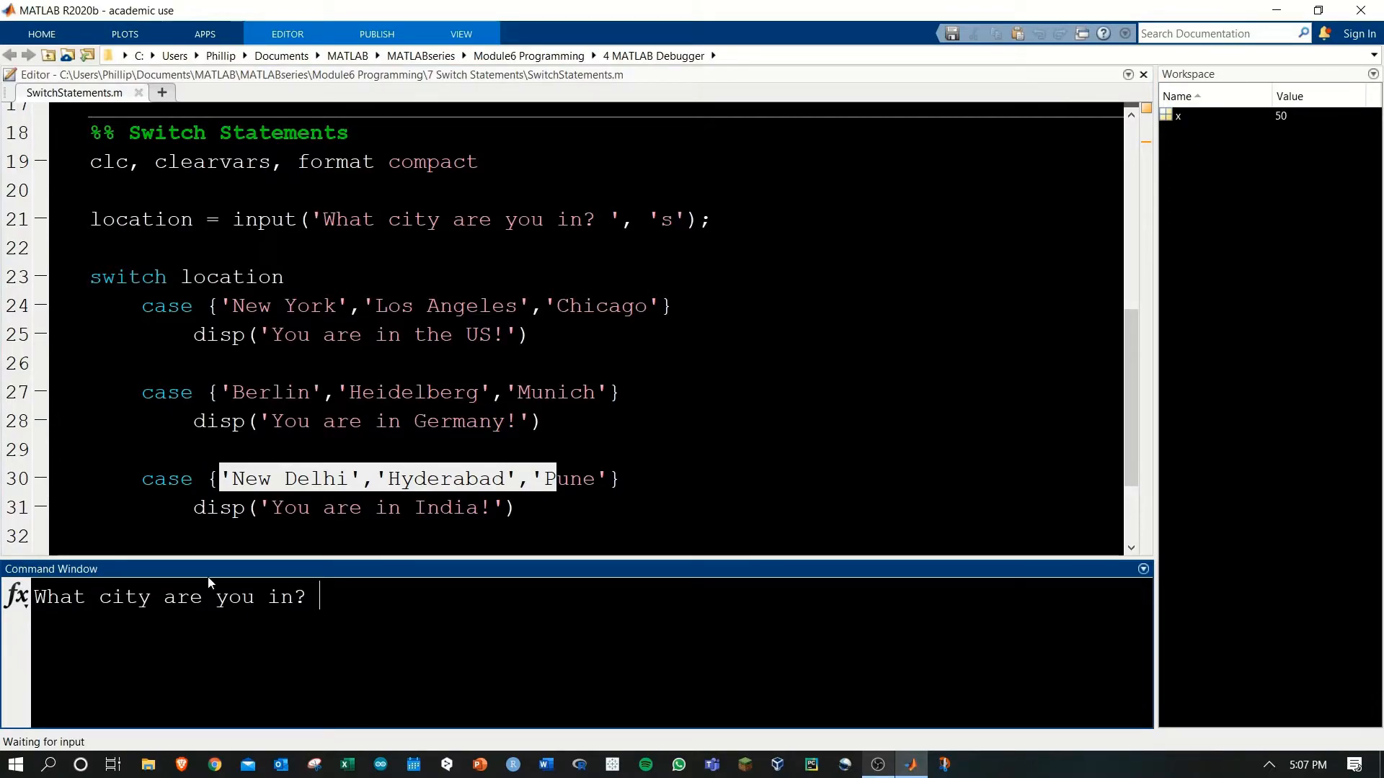
pyautogui.write('Berlin')
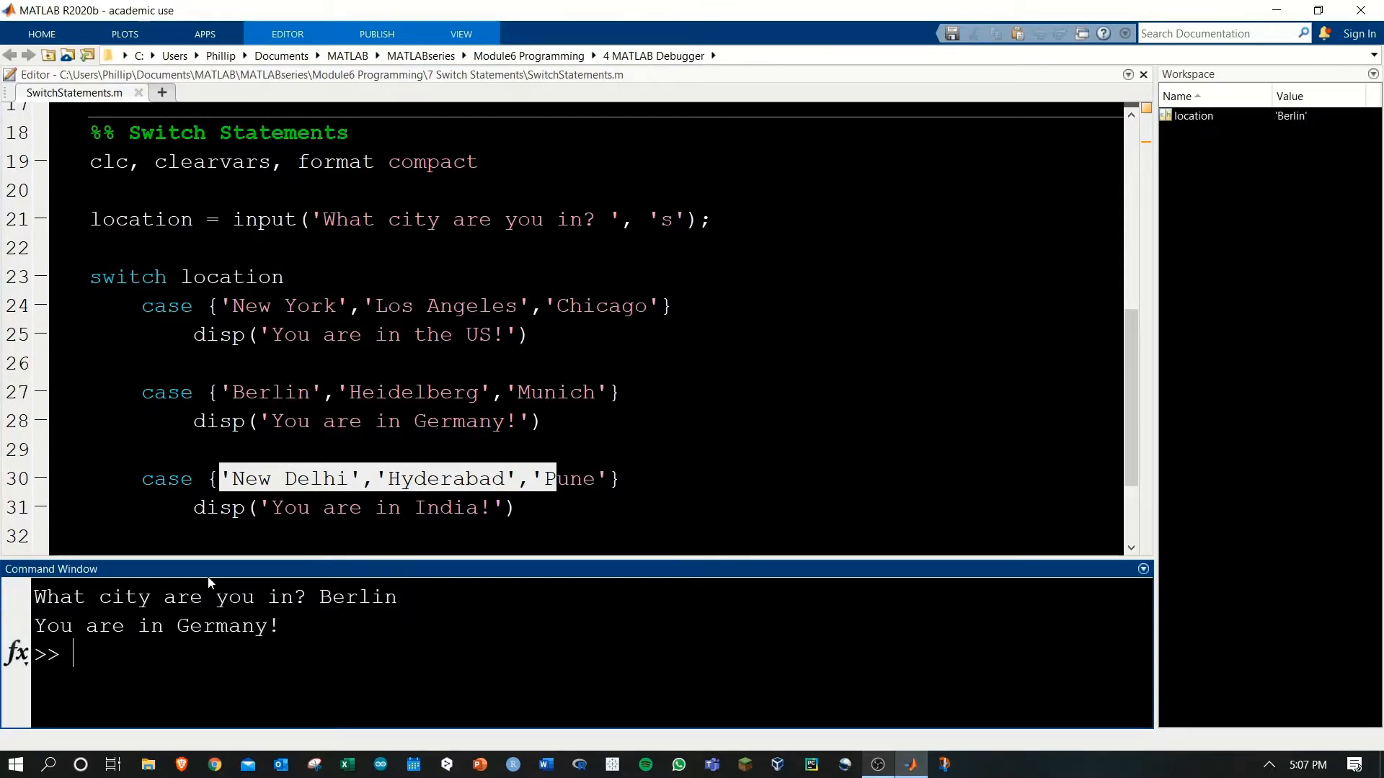
# - Confirm 'You are in Germany!' for Berlin and rerun the city section
pyautogui.moveTo(191, 626); pyautogui.dragTo(279, 626)
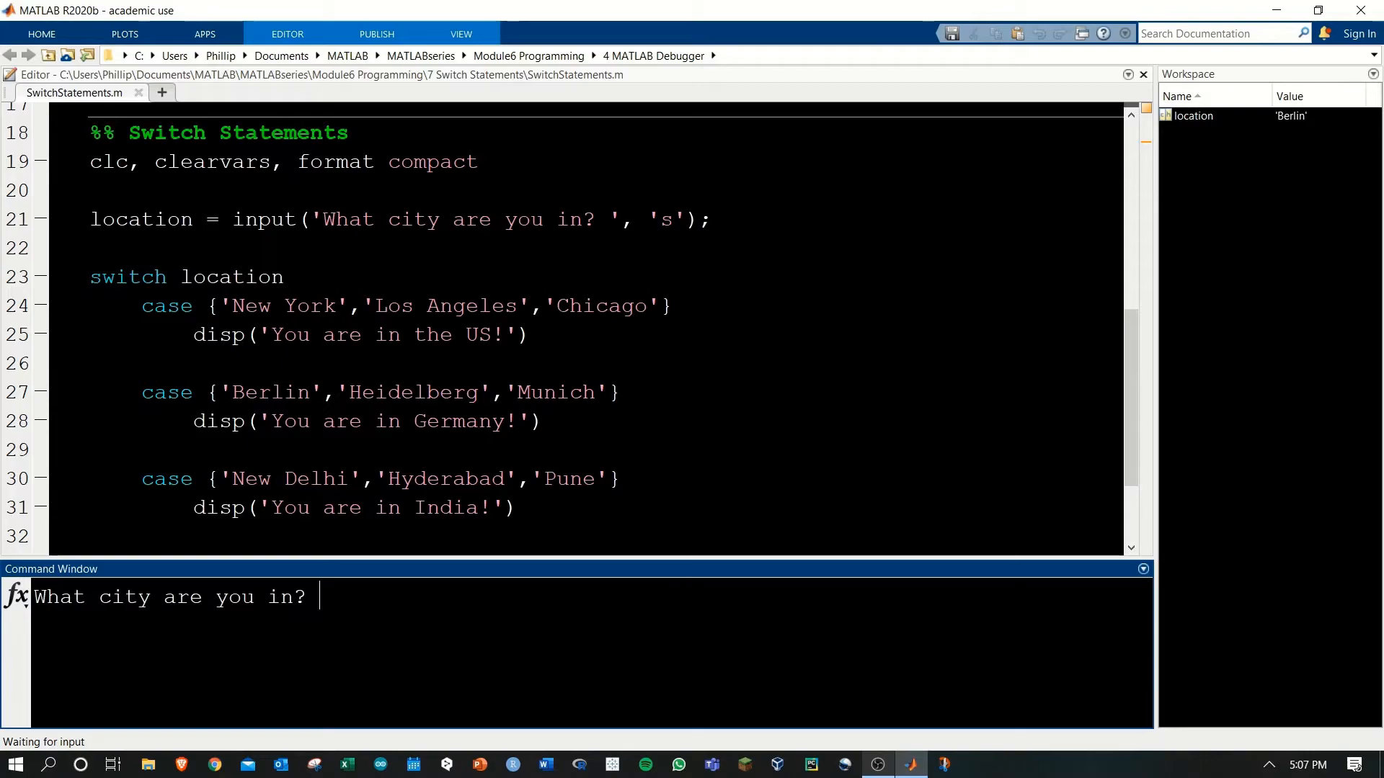
# - Answer the prompt with Paris so the otherwise case prints 'I don't know where you are!'
pyautogui.write('Paris')
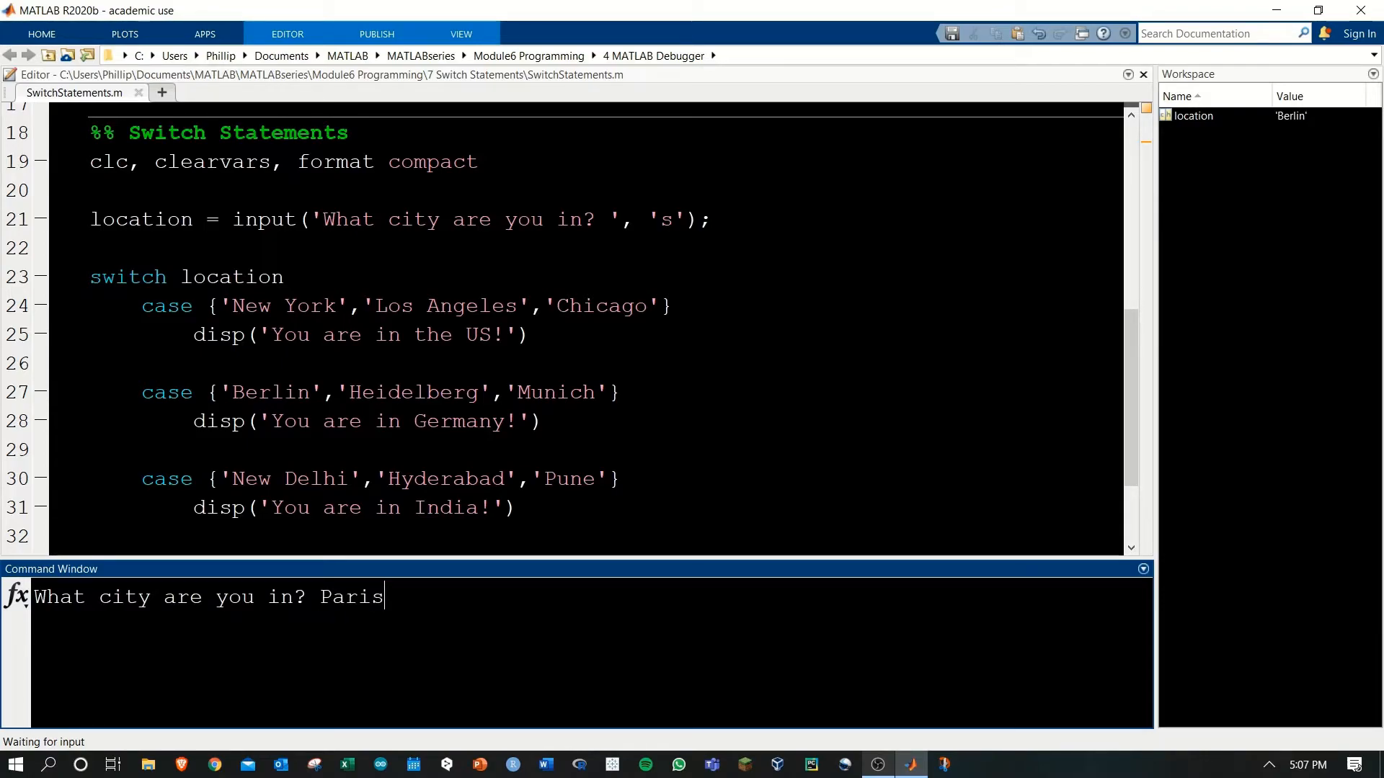
pyautogui.press('enter')
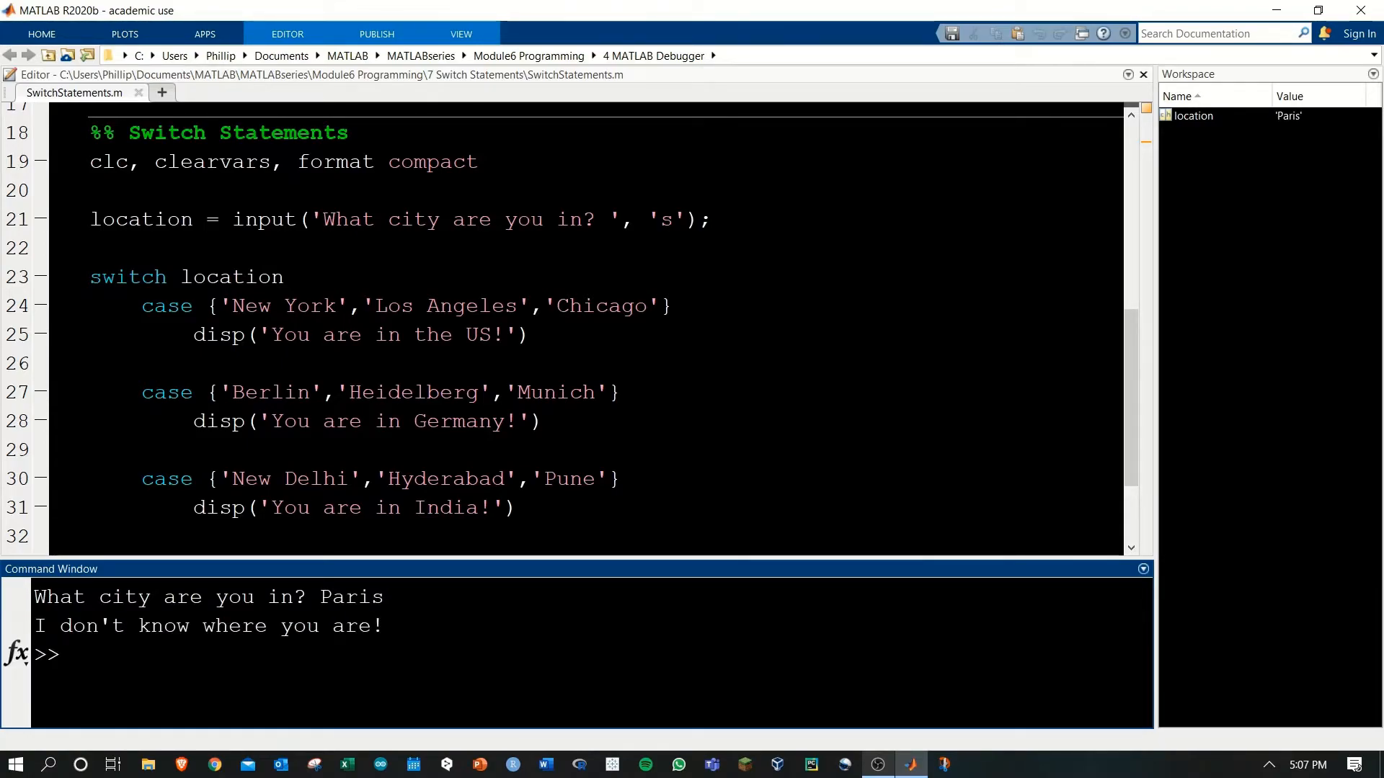
pyautogui.moveTo(271, 392); pyautogui.dragTo(427, 392)
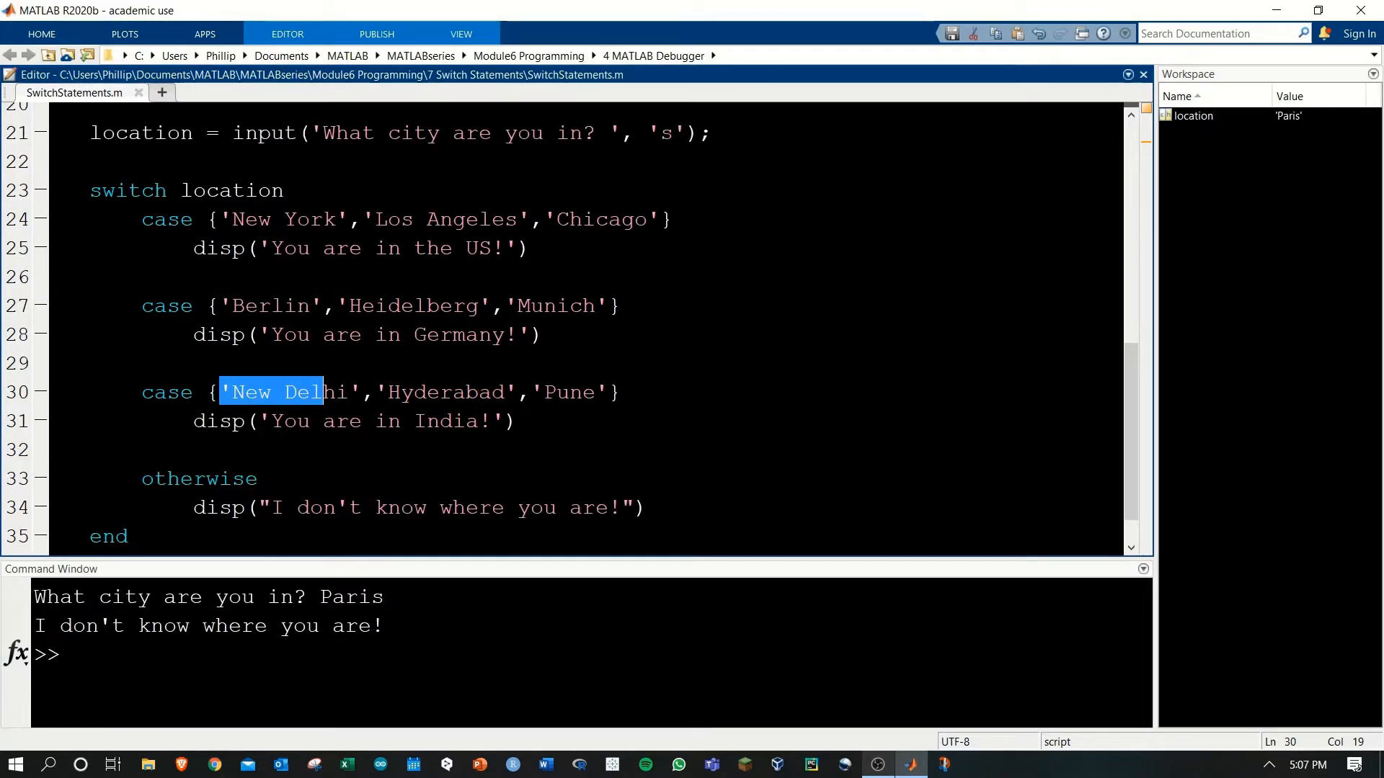
pyautogui.doubleClick(199, 479)
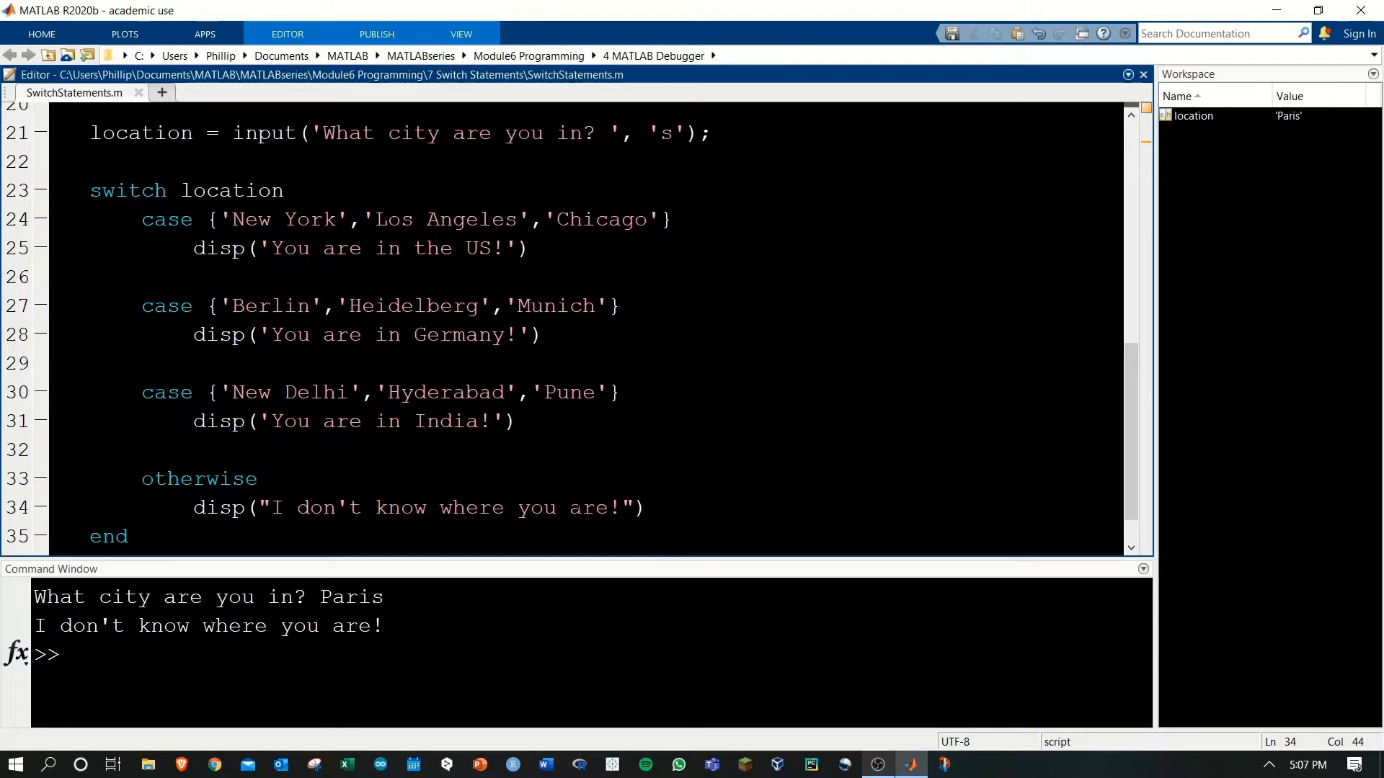
pyautogui.moveTo(221, 392); pyautogui.dragTo(313, 392)
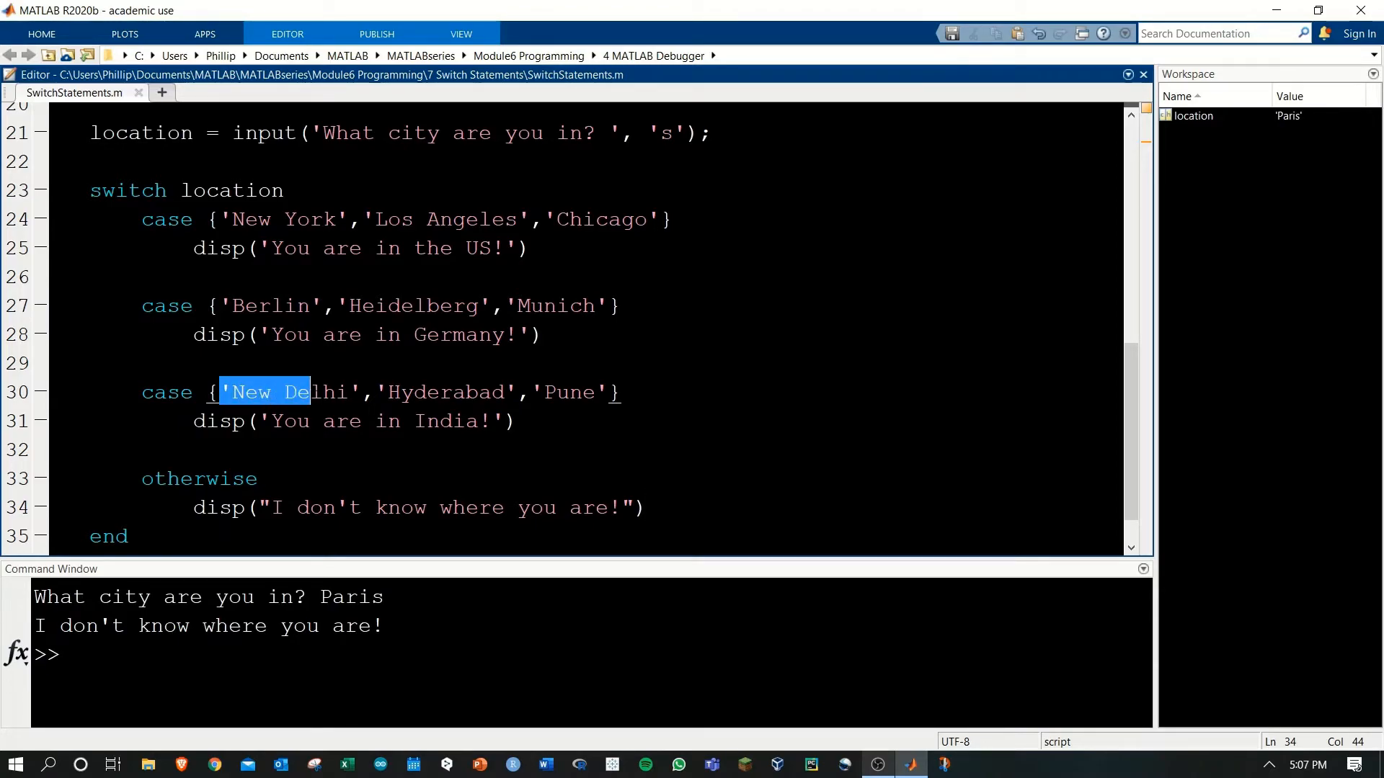
pyautogui.click(620, 392)
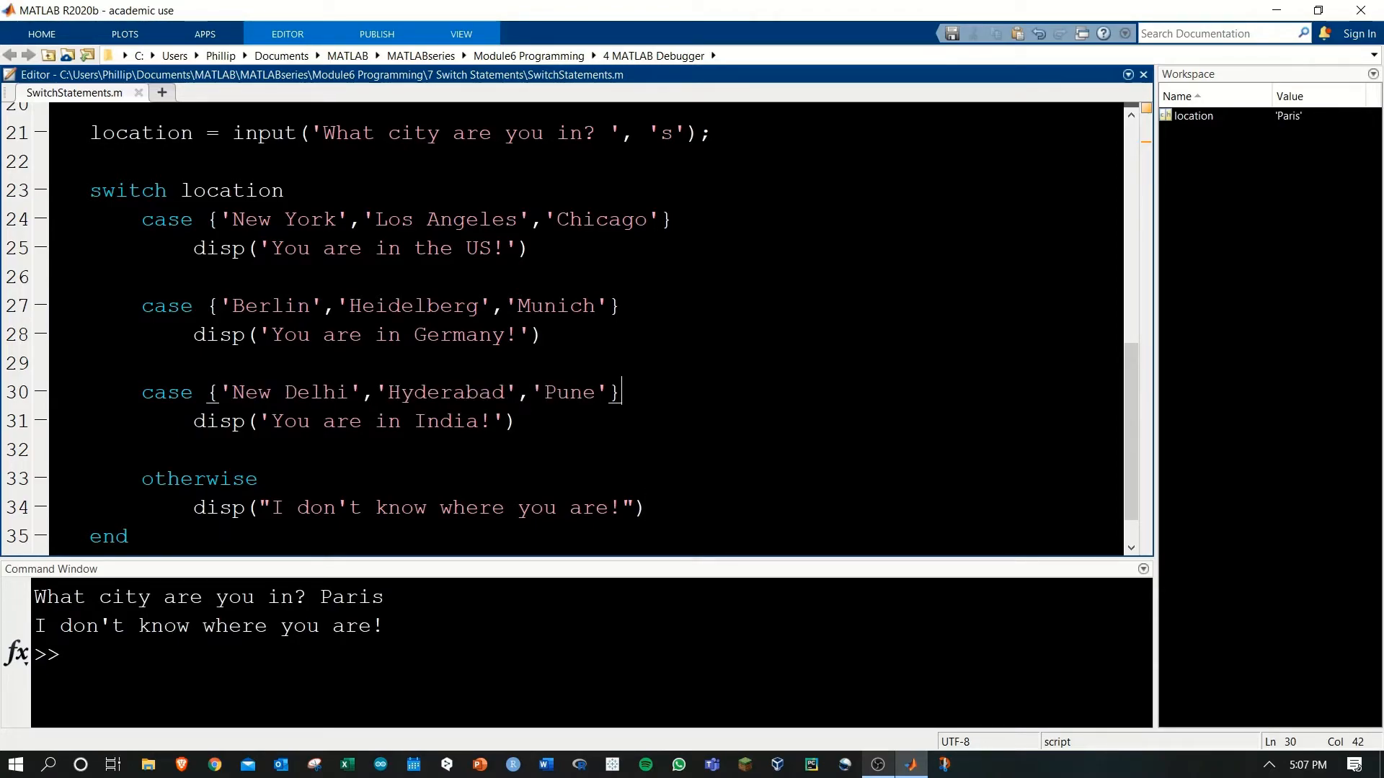
pyautogui.moveTo(271, 220); pyautogui.dragTo(633, 219)
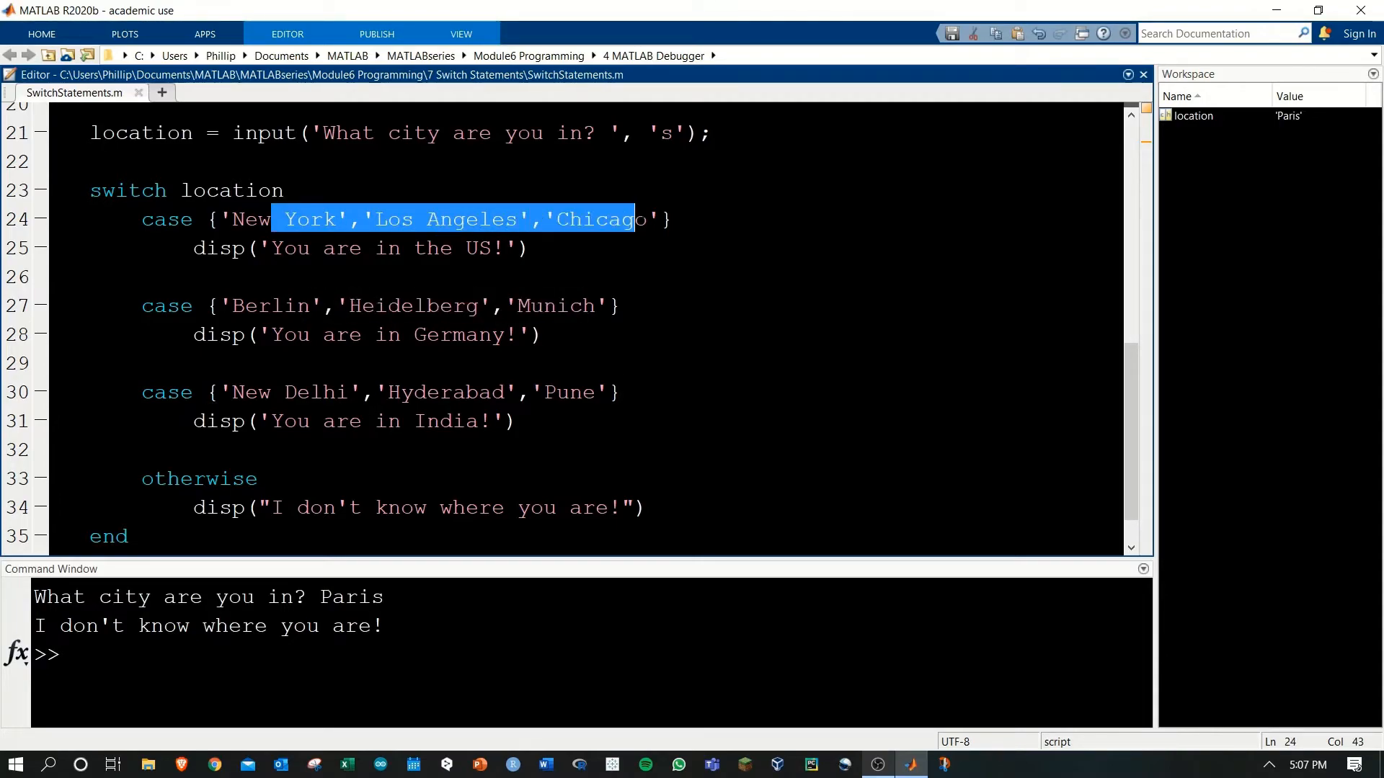
pyautogui.click(619, 306)
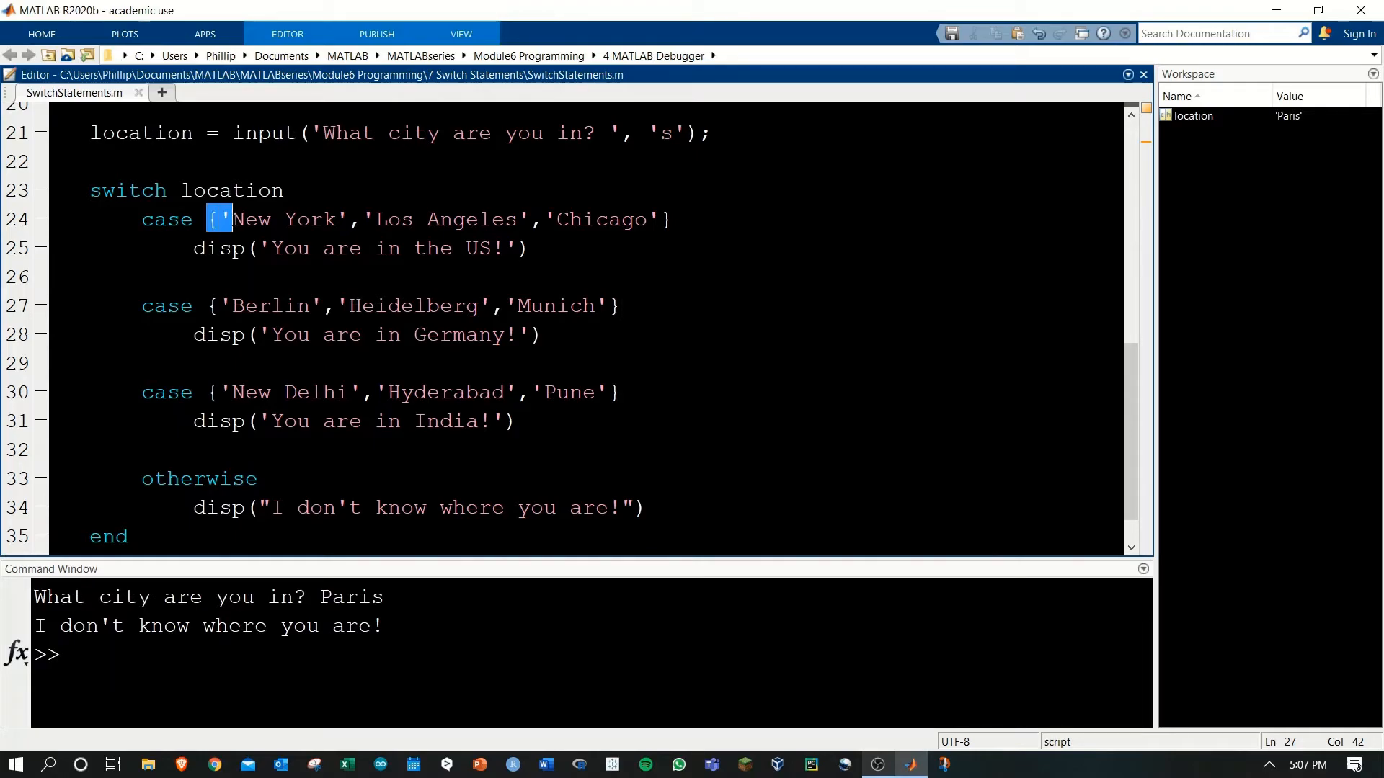
pyautogui.moveTo(234, 219); pyautogui.dragTo(658, 220)
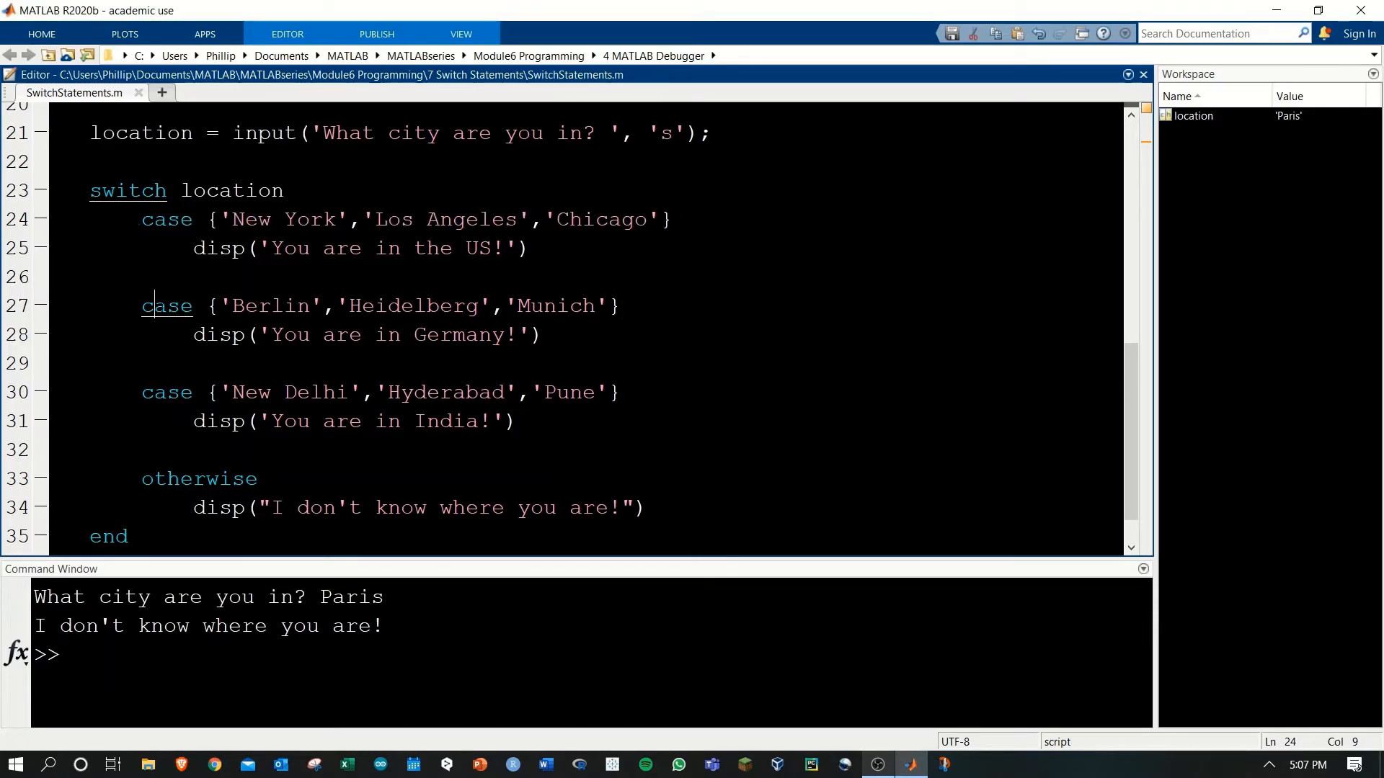
pyautogui.doubleClick(166, 392)
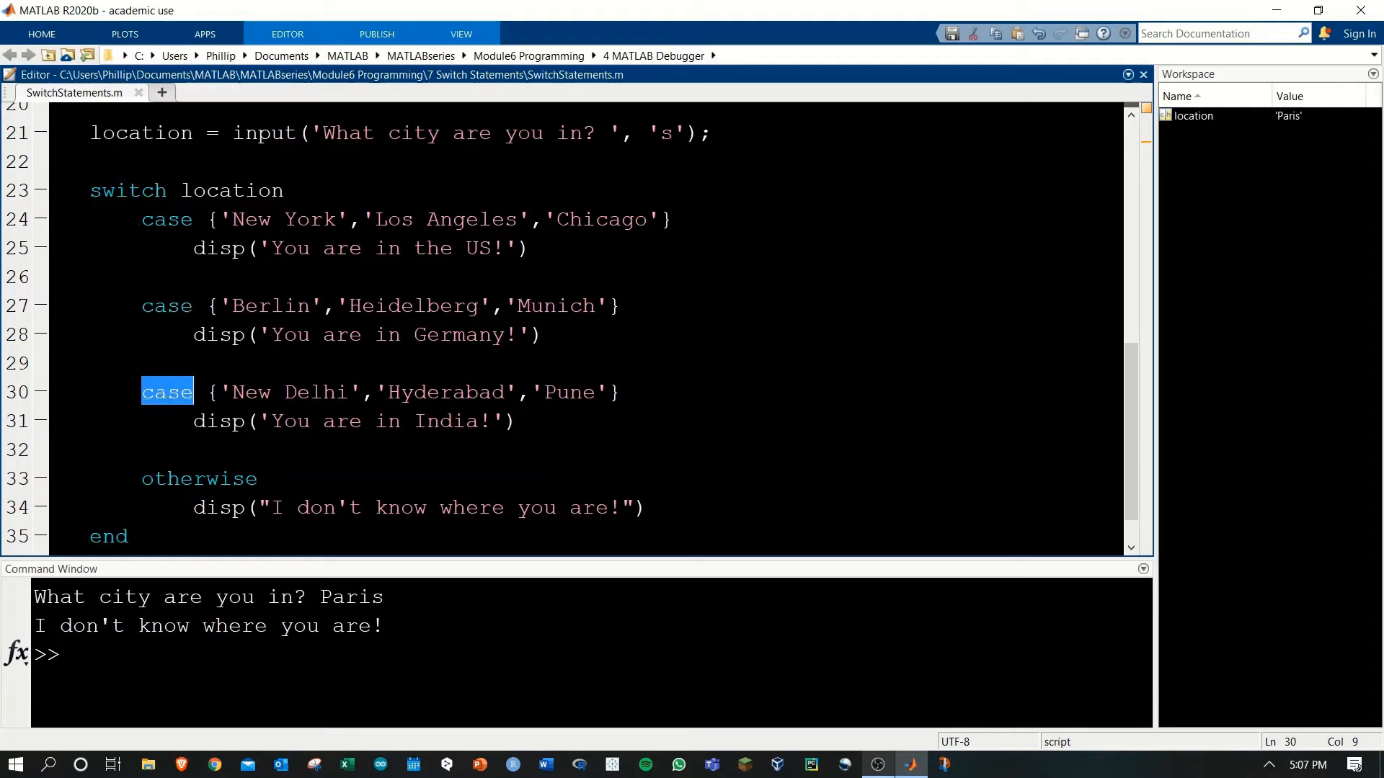
pyautogui.click(166, 450)
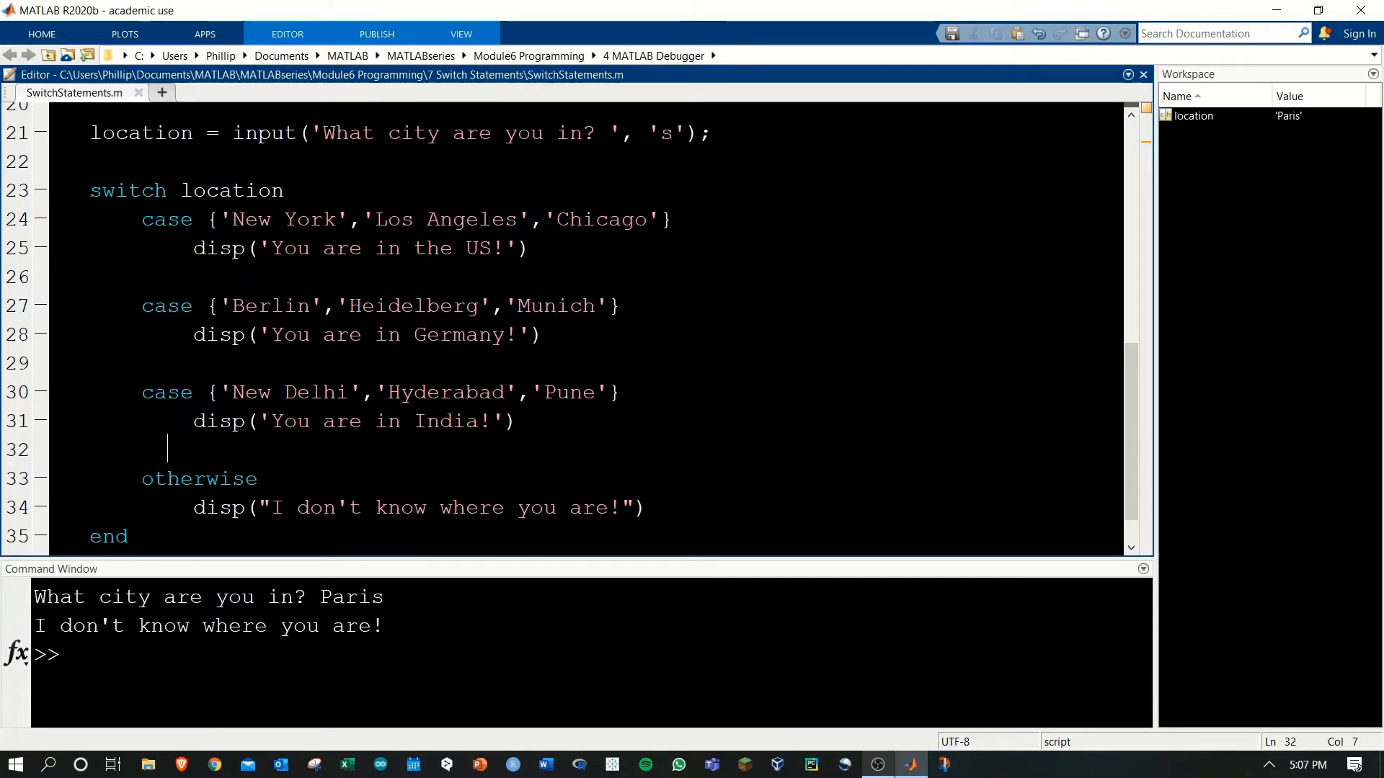
pyautogui.doubleClick(162, 392)
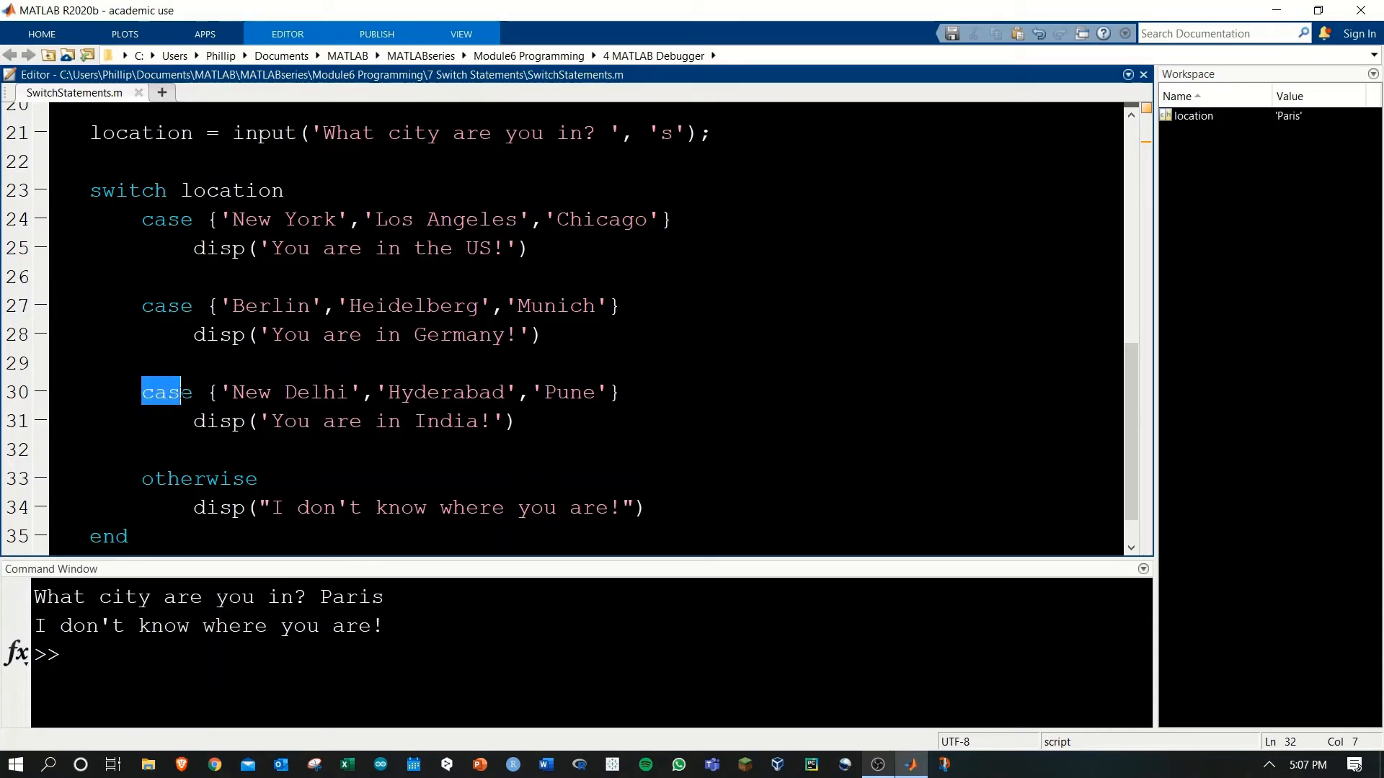